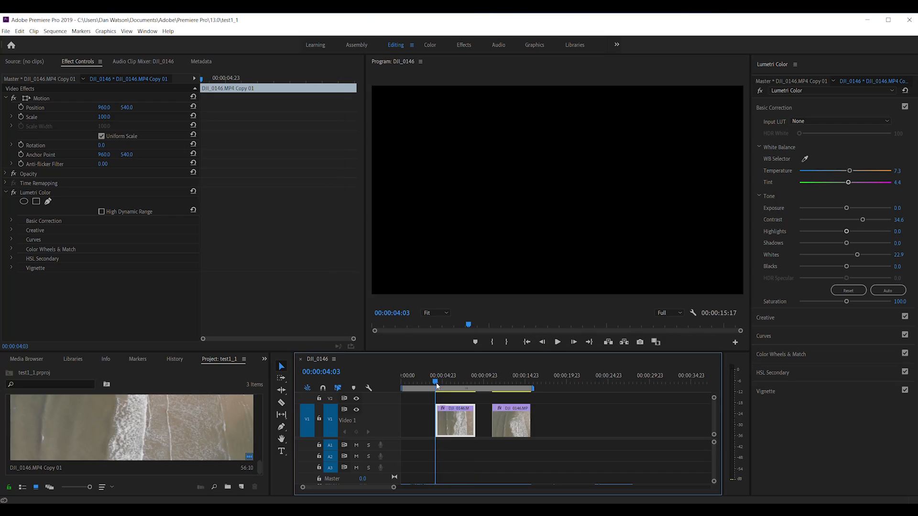
- Play through the sequence to review both drone beach clips and the walking people
{"action": "left_click", "coordinate": [558, 342]}
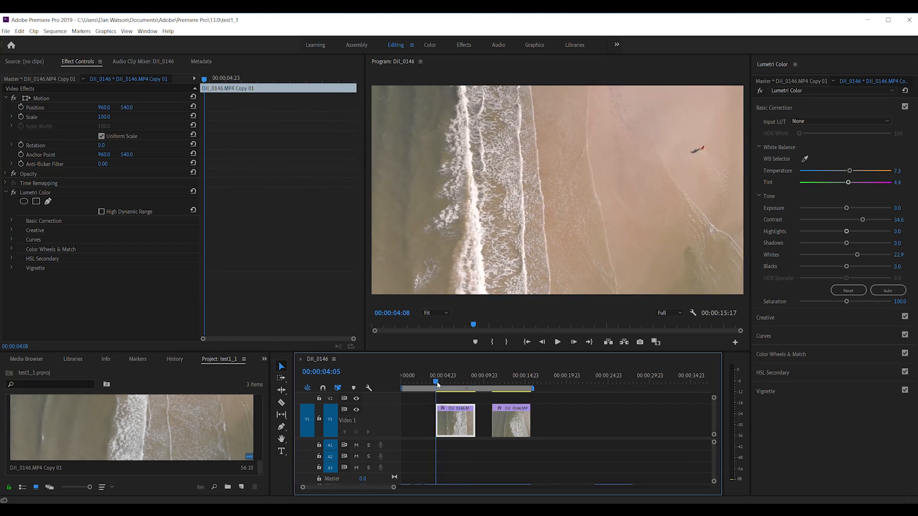
{"action": "left_click", "coordinate": [557, 342]}
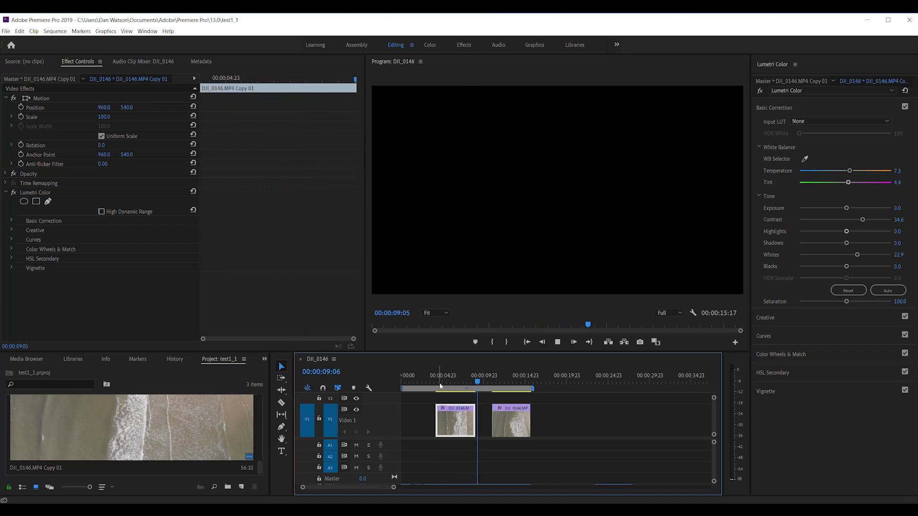
{"action": "left_click", "coordinate": [436, 383]}
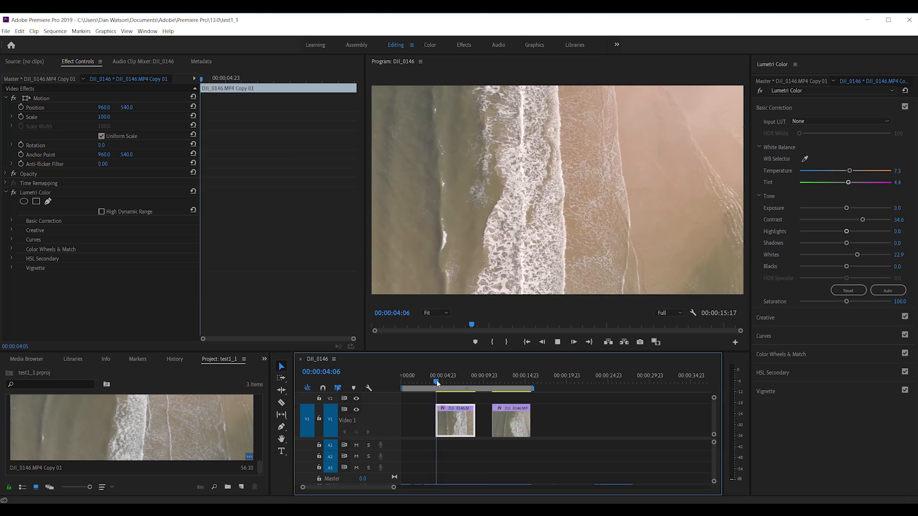
{"action": "left_click", "coordinate": [453, 381]}
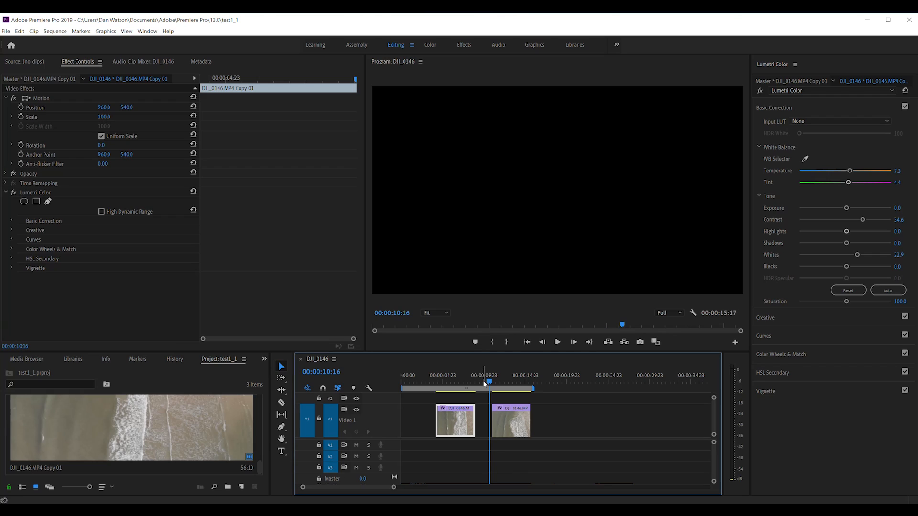
{"action": "left_click", "coordinate": [556, 342]}
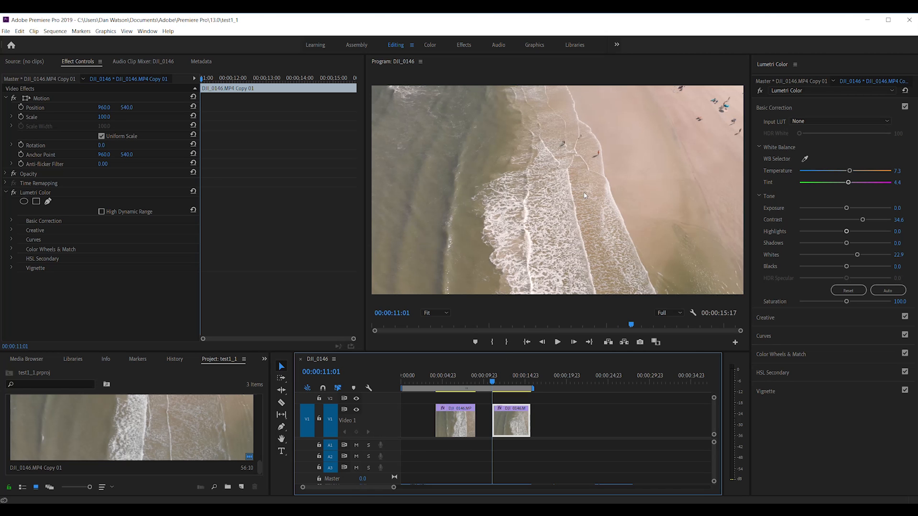
{"action": "left_click", "coordinate": [557, 342]}
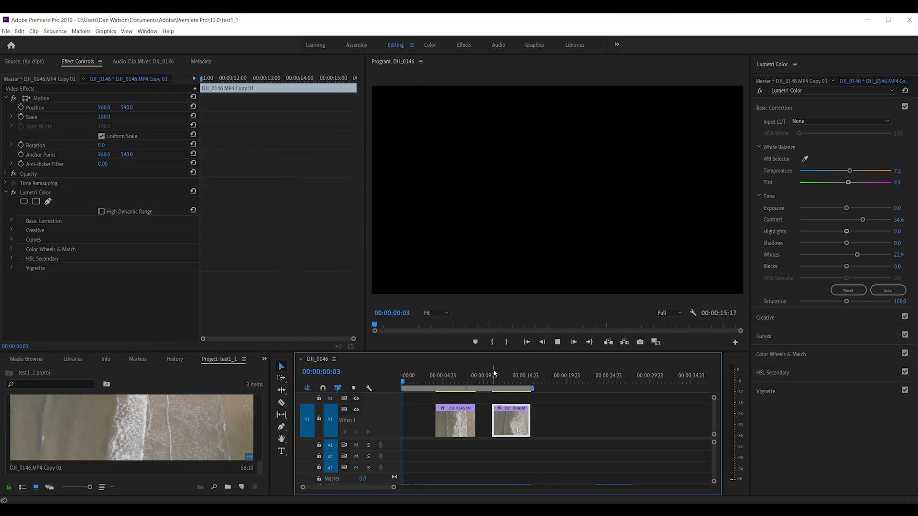
- Replace the first drone clip with an After Effects composition
{"action": "left_click", "coordinate": [490, 382]}
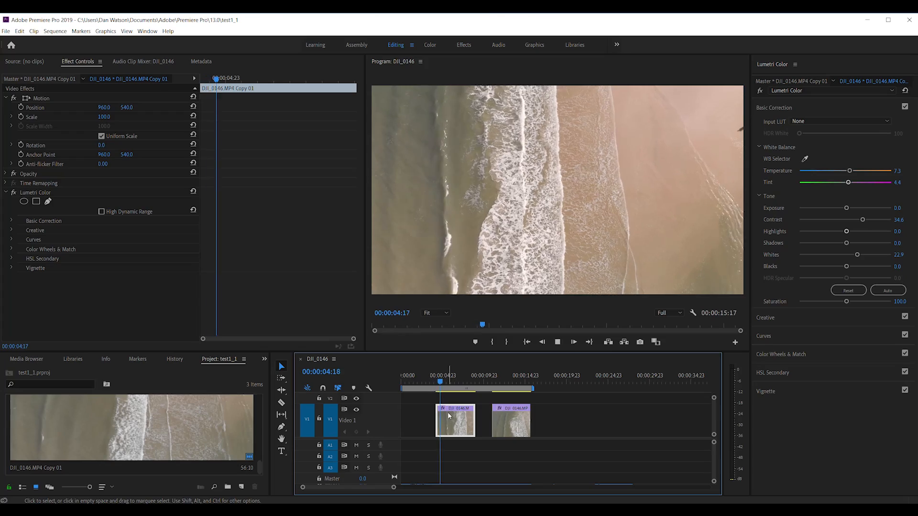
{"action": "right_click", "coordinate": [456, 419]}
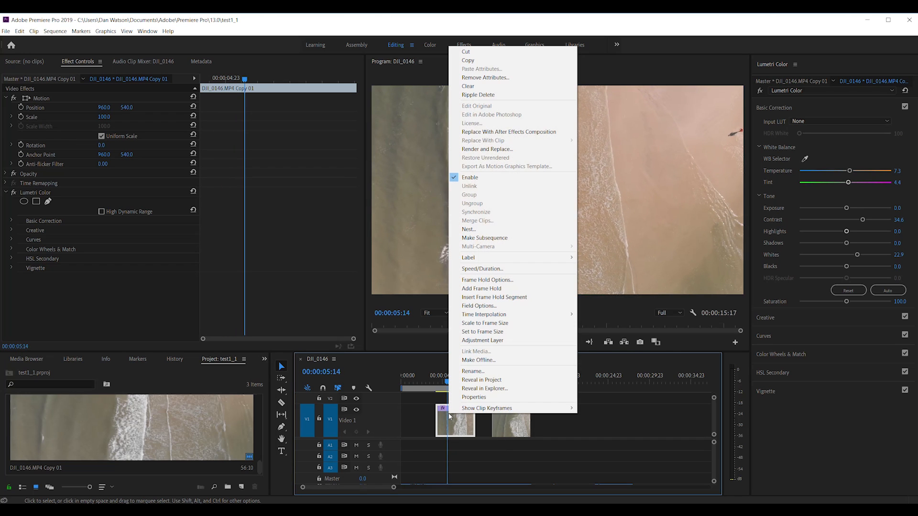
{"action": "mouse_move", "coordinate": [485, 132]}
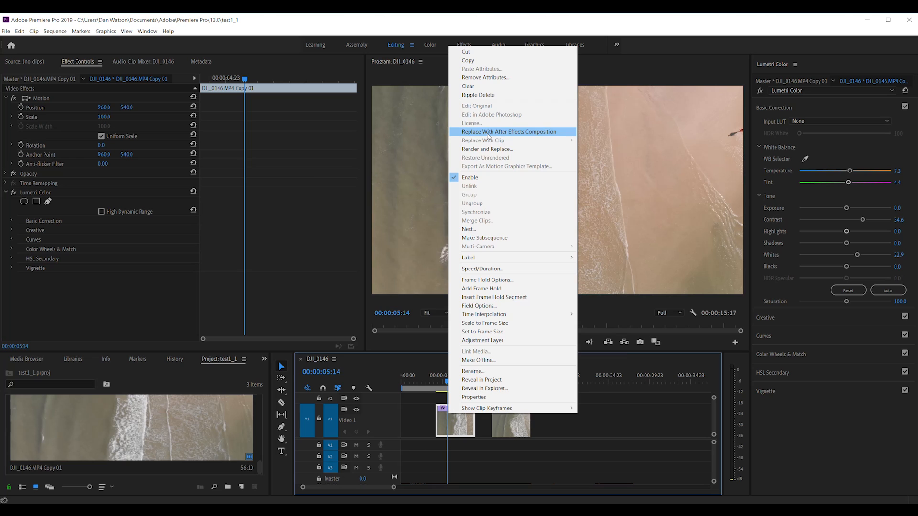
{"action": "left_click", "coordinate": [508, 131]}
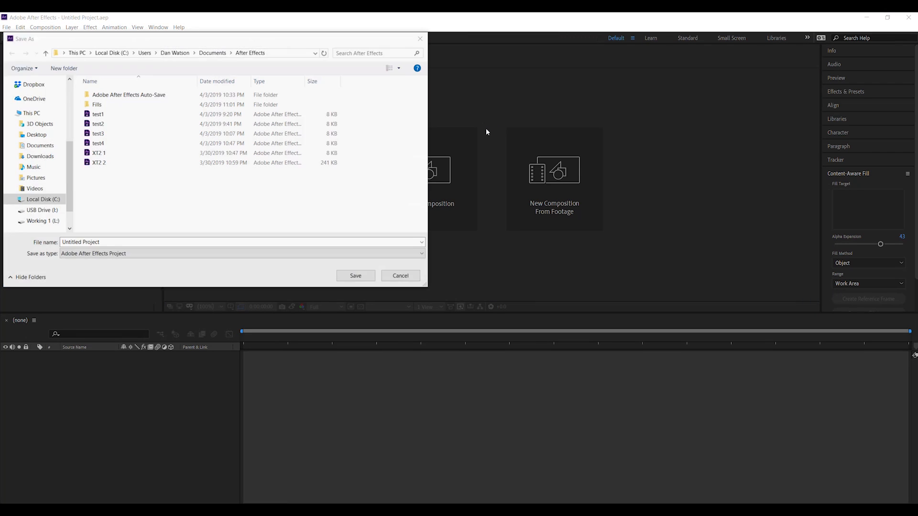
- Name the new After Effects project 'test' in the Save As dialog
{"action": "type", "text": "test"}
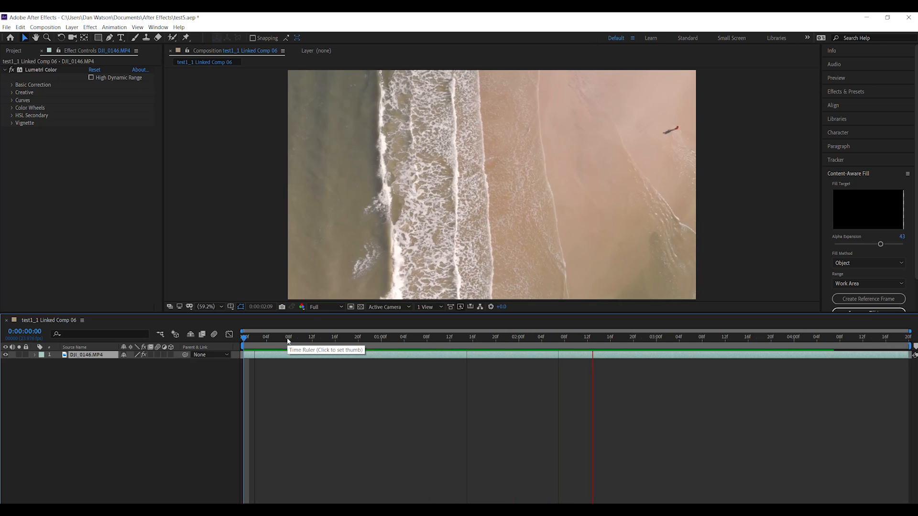
- Set the Composition preview to Half resolution and scrub the clip to follow the walker
{"action": "left_click", "coordinate": [325, 307]}
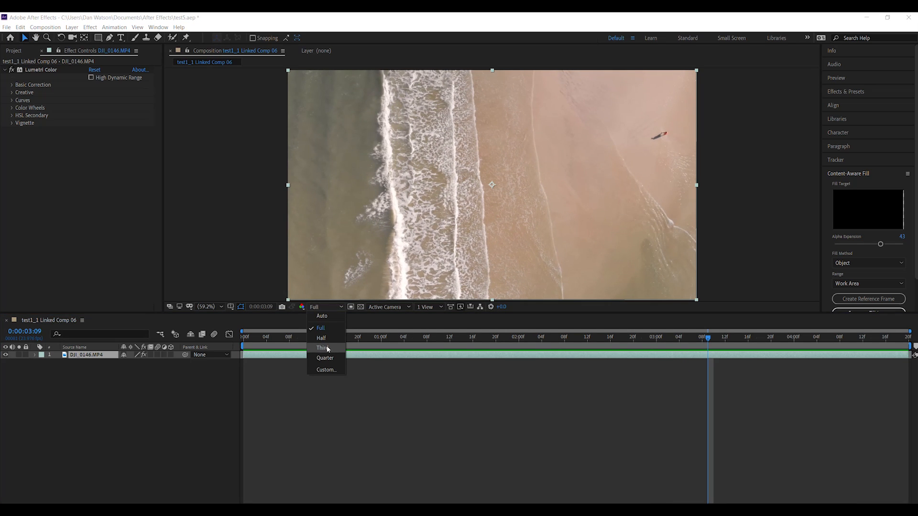
{"action": "left_click", "coordinate": [321, 338]}
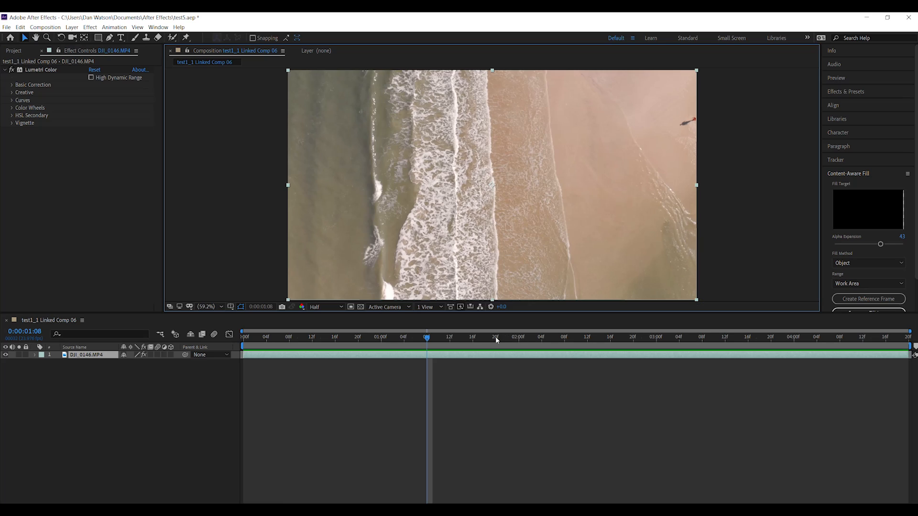
{"action": "left_click", "coordinate": [679, 336]}
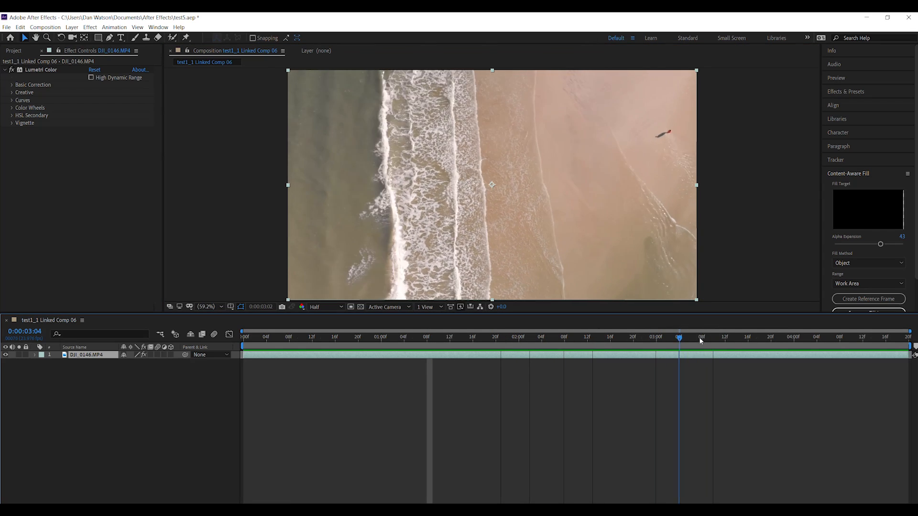
{"action": "left_click_drag", "start_coordinate": [679, 337], "coordinate": [901, 337]}
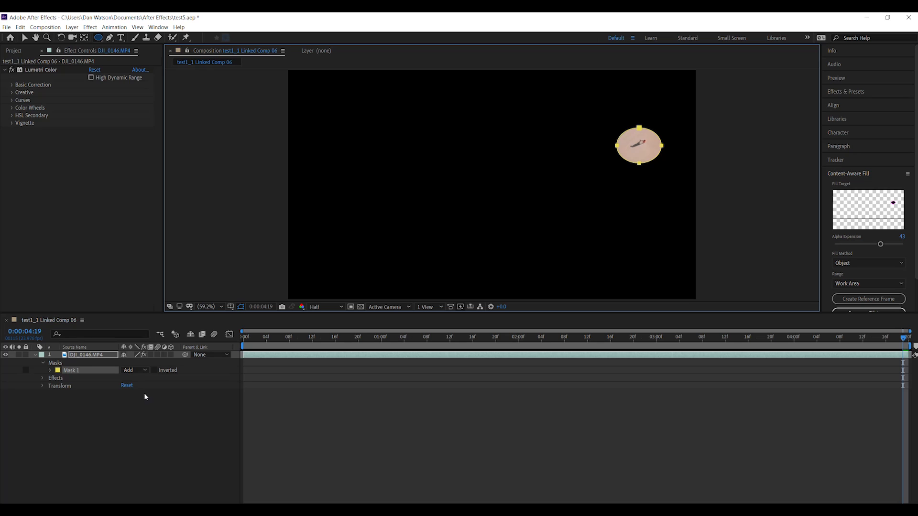
{"action": "mouse_move", "coordinate": [673, 115]}
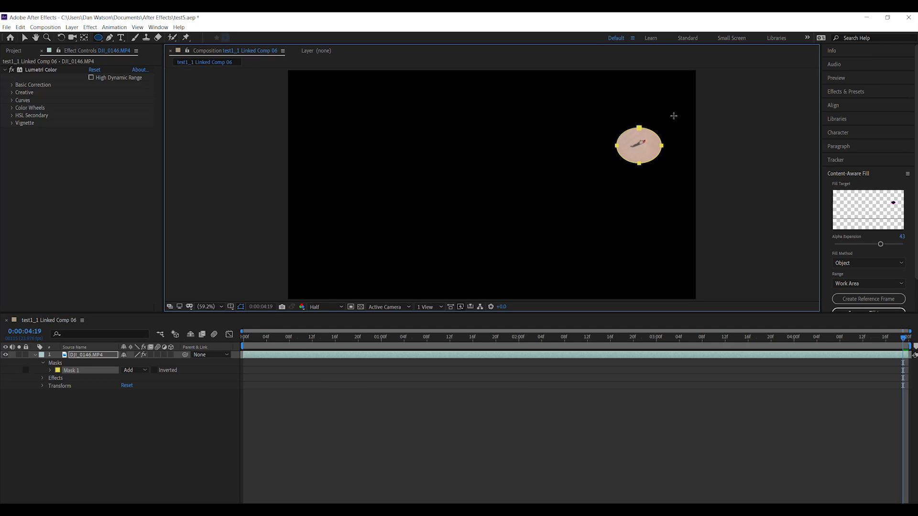
{"action": "mouse_move", "coordinate": [238, 338]}
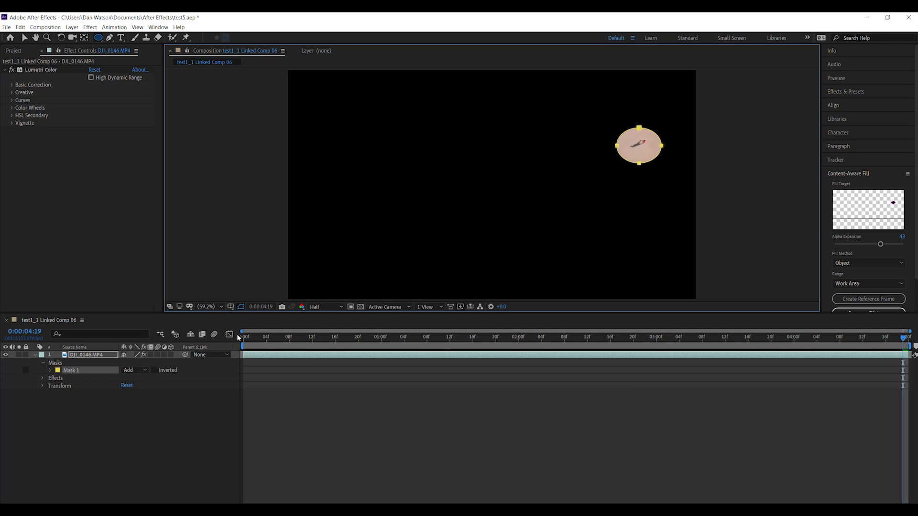
- Open the mask mode dropdown for the walker's ellipse mask
{"action": "left_click", "coordinate": [134, 370]}
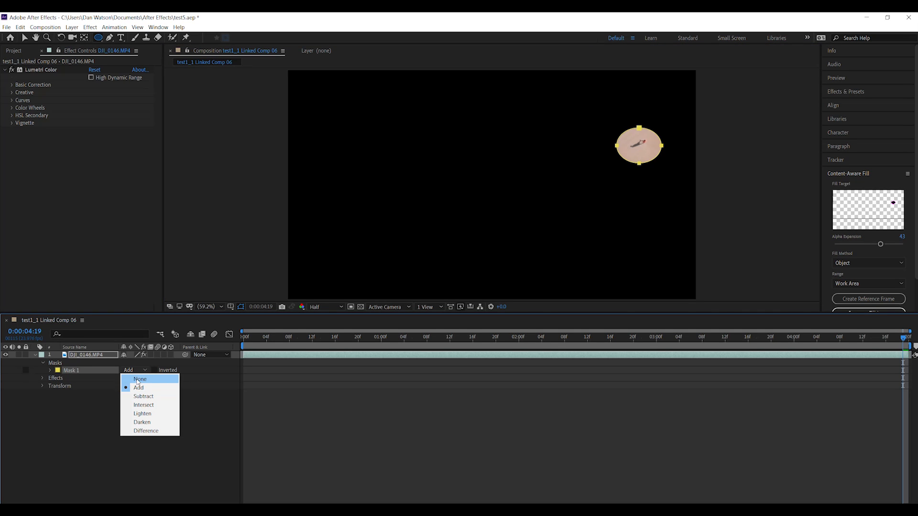
- Set Mask 1 mode to None and check the walker at later and earlier frames
{"action": "left_click", "coordinate": [140, 378]}
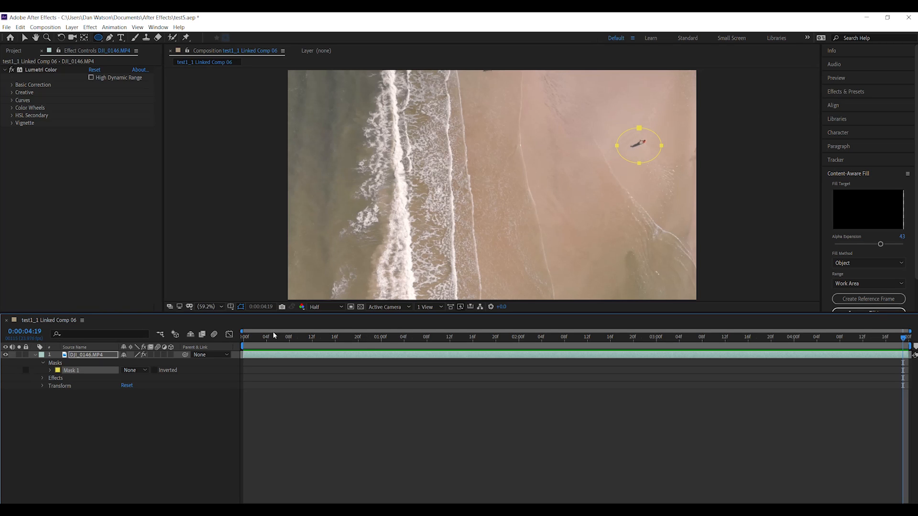
{"action": "left_click", "coordinate": [542, 336]}
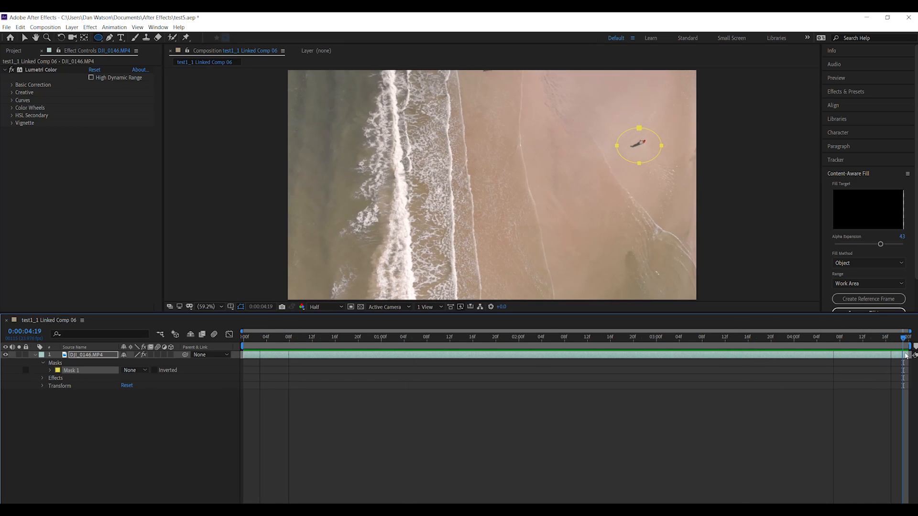
{"action": "left_click", "coordinate": [456, 336]}
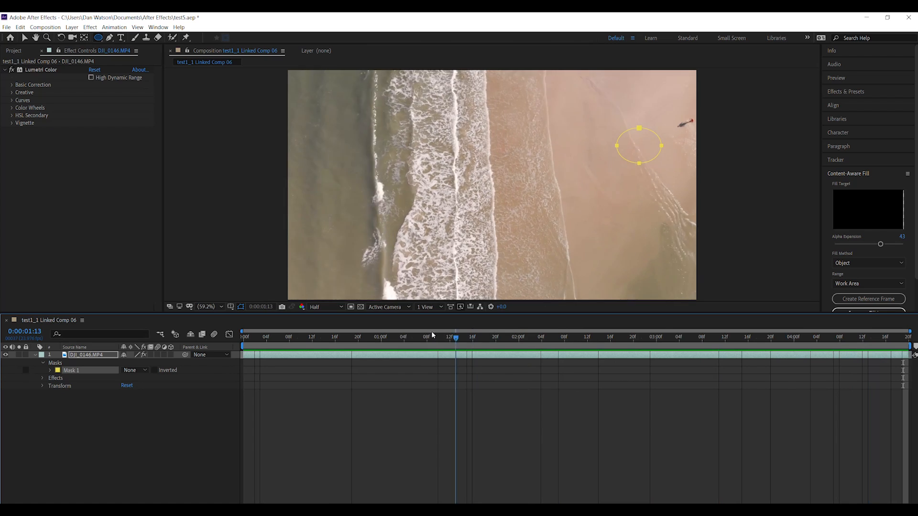
{"action": "left_click", "coordinate": [363, 337]}
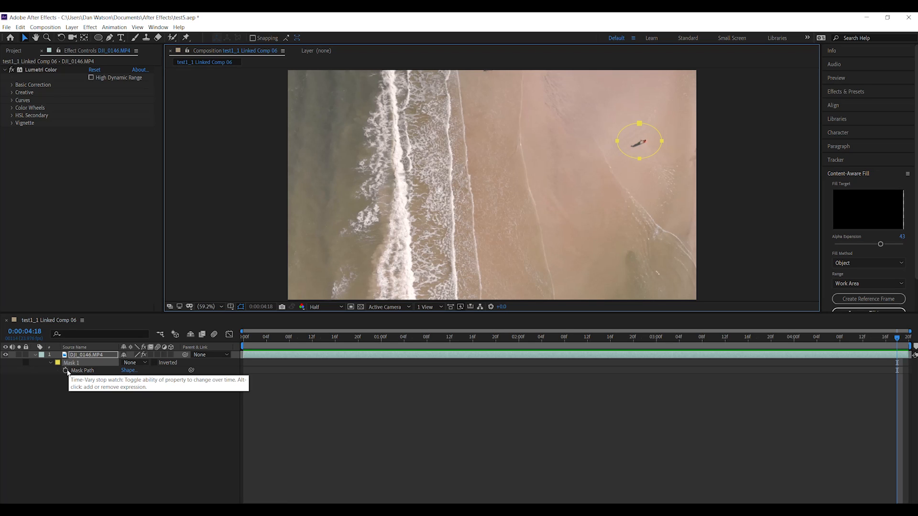
- Keyframe the Mask Path and reposition the ellipse over the walker at several frames
{"action": "left_click", "coordinate": [66, 371]}
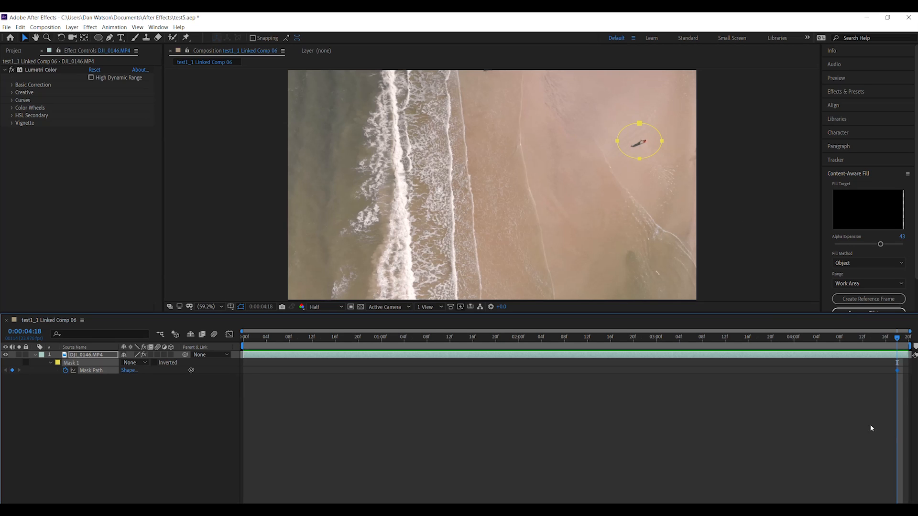
{"action": "mouse_move", "coordinate": [605, 187]}
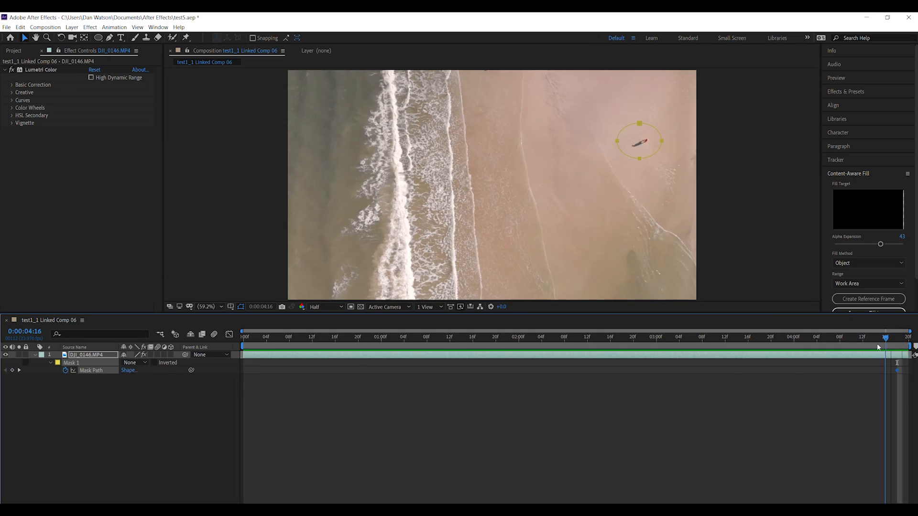
{"action": "left_click_drag", "start_coordinate": [885, 346], "coordinate": [287, 346]}
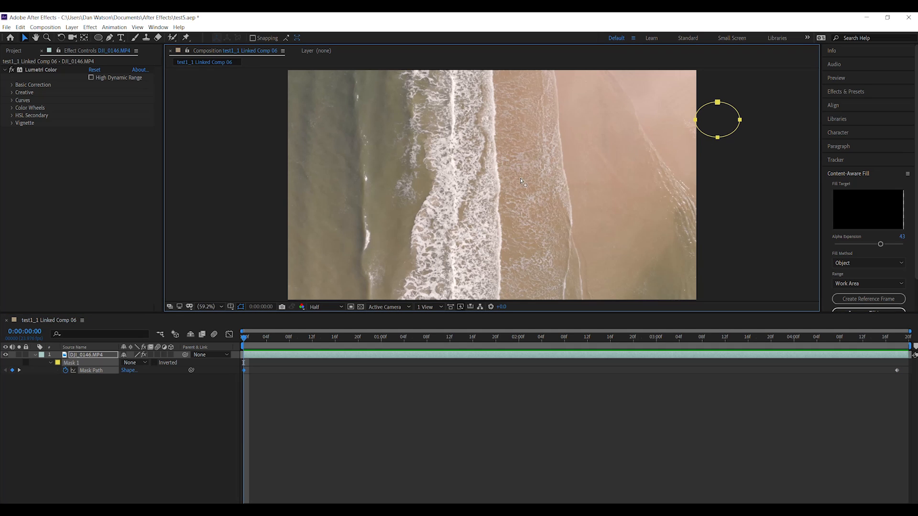
{"action": "left_click", "coordinate": [288, 337]}
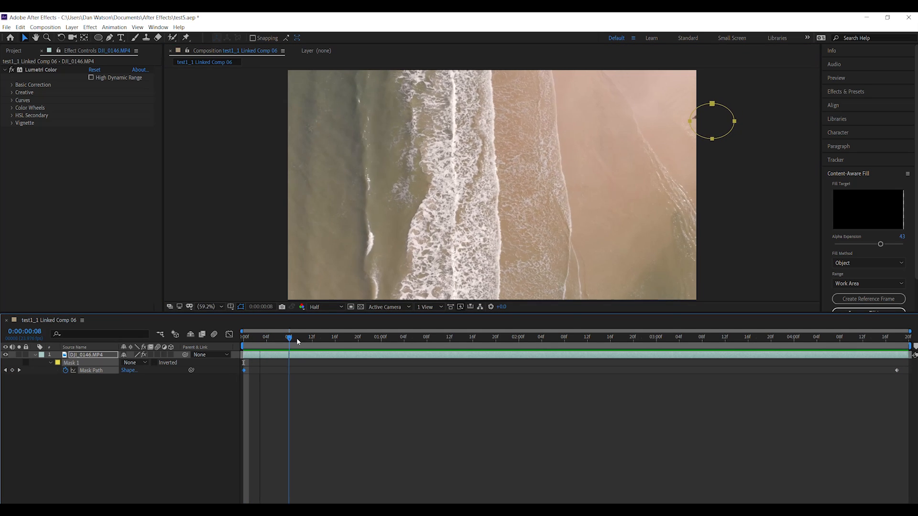
{"action": "left_click_drag", "start_coordinate": [288, 336], "coordinate": [255, 337]}
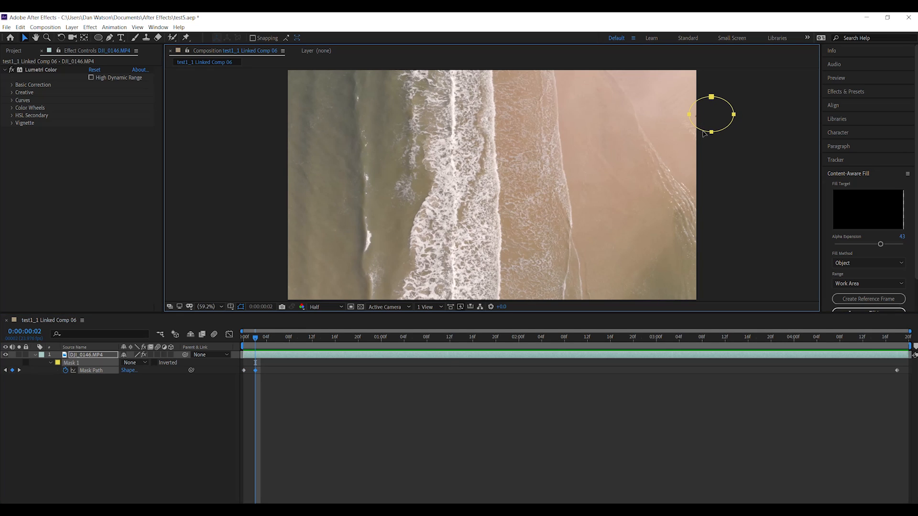
{"action": "mouse_move", "coordinate": [263, 339]}
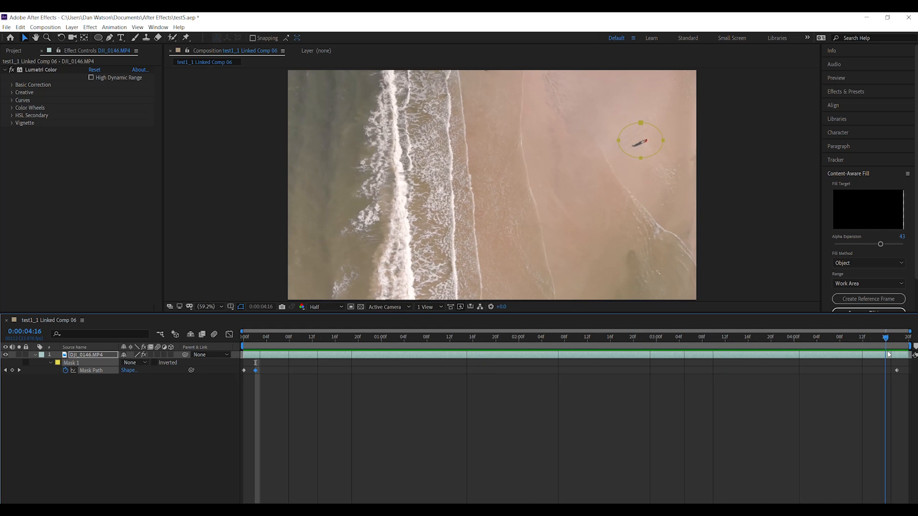
{"action": "left_click", "coordinate": [404, 337]}
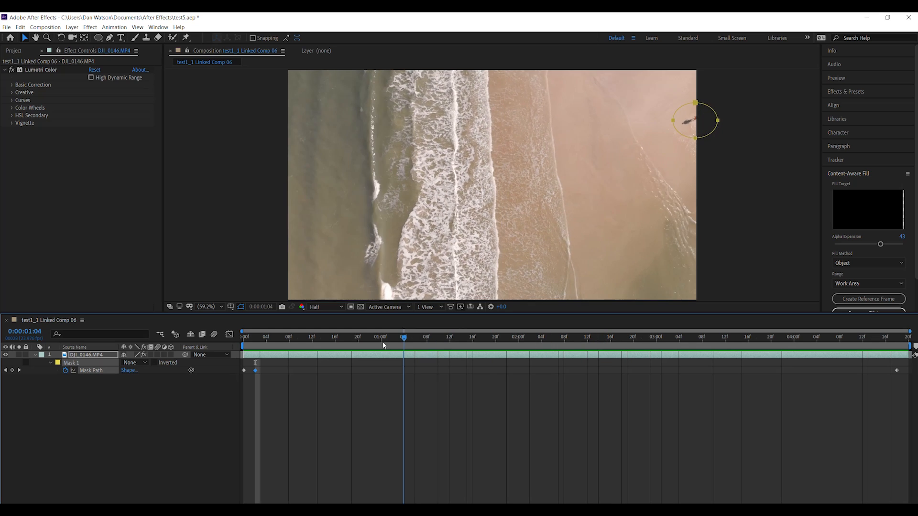
{"action": "left_click_drag", "start_coordinate": [403, 338], "coordinate": [342, 338]}
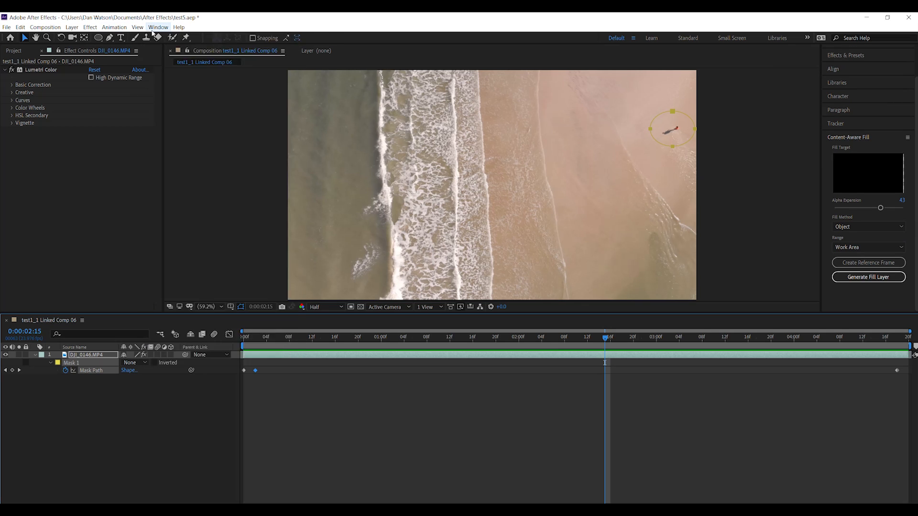
{"action": "left_click", "coordinate": [159, 27]}
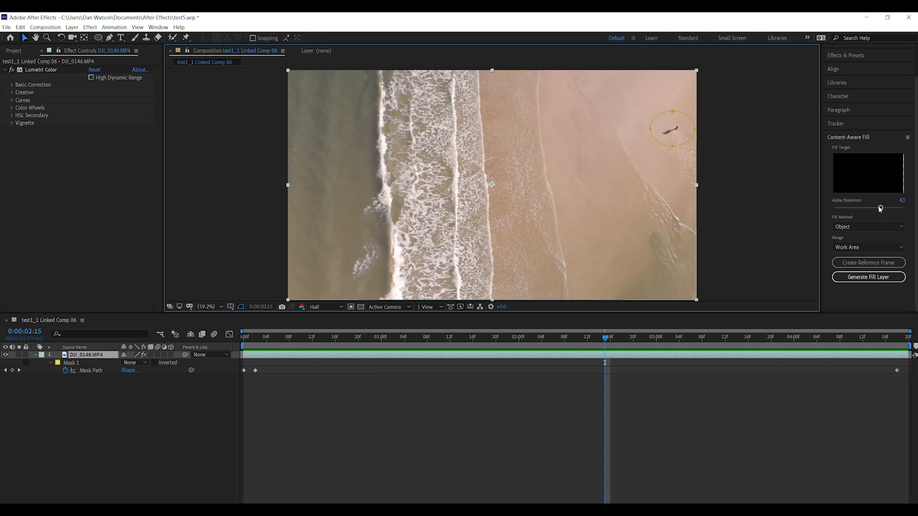
{"action": "left_click_drag", "start_coordinate": [879, 209], "coordinate": [869, 209]}
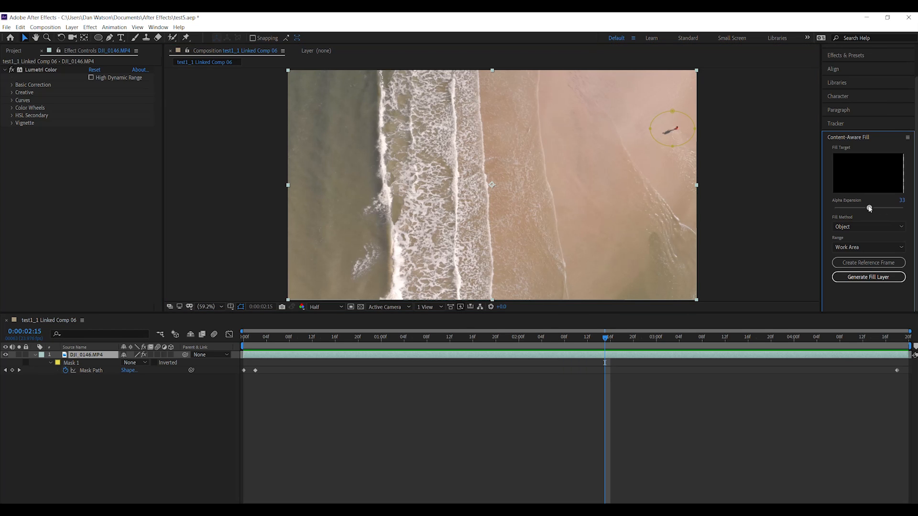
{"action": "left_click", "coordinate": [130, 362]}
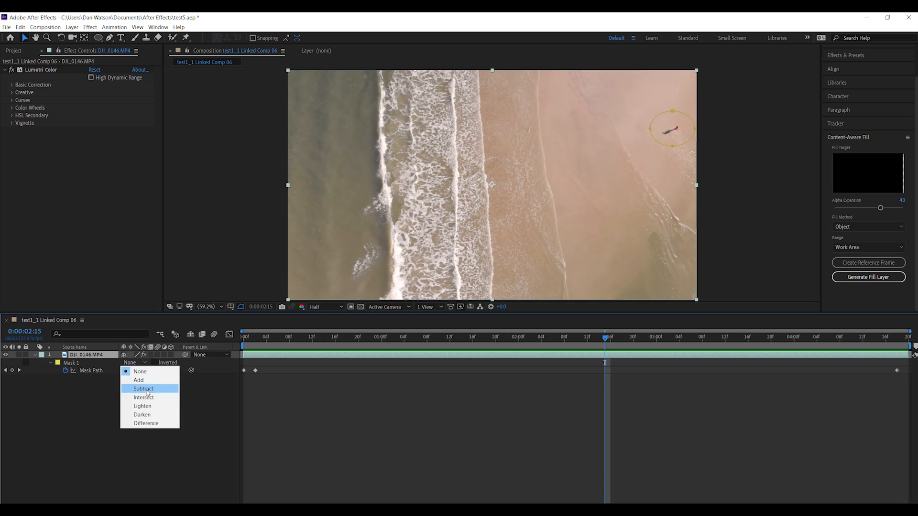
- Set Mask 1 to Subtract, Alpha Expansion to 31, Fill Method Object, and generate the fill layer
{"action": "left_click", "coordinate": [143, 389]}
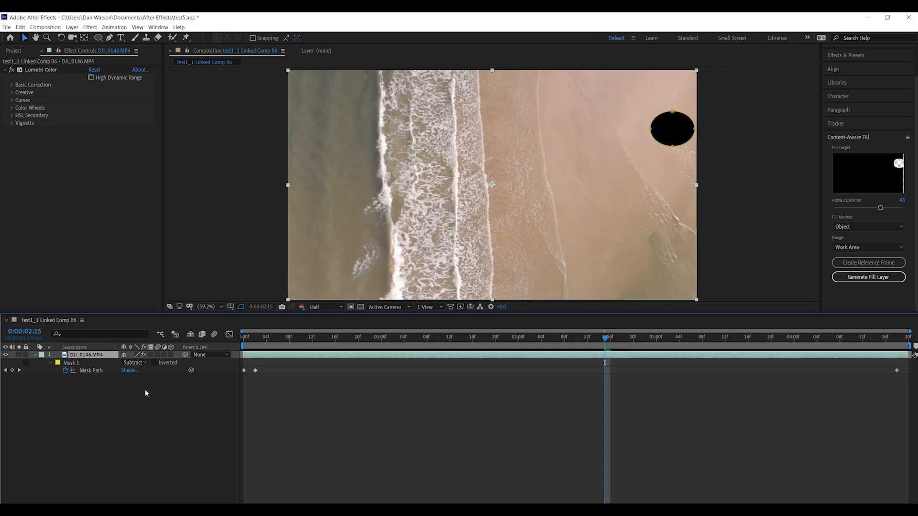
{"action": "mouse_move", "coordinate": [657, 147]}
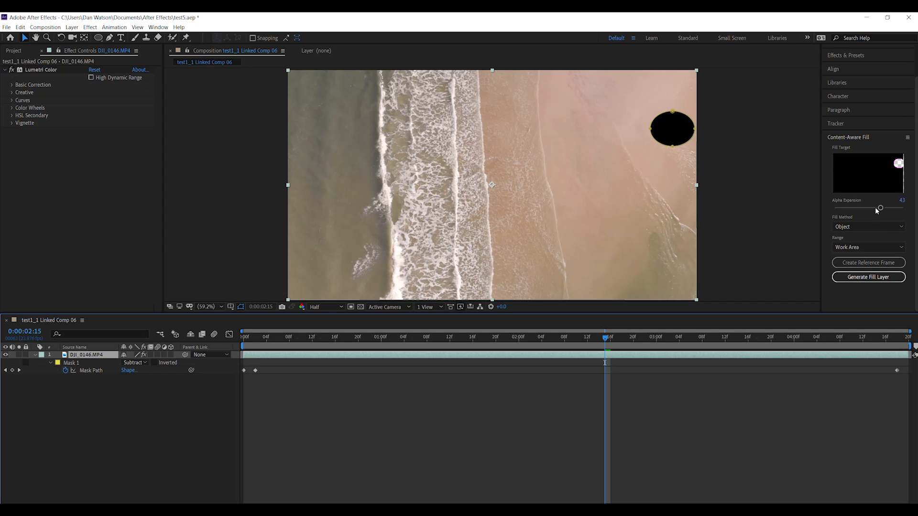
{"action": "left_click_drag", "start_coordinate": [881, 209], "coordinate": [878, 209]}
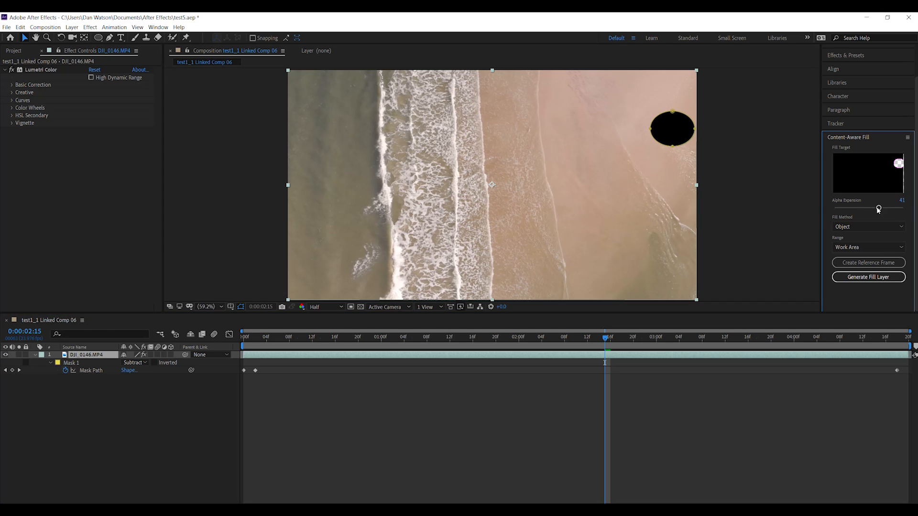
{"action": "left_click_drag", "start_coordinate": [879, 208], "coordinate": [869, 208]}
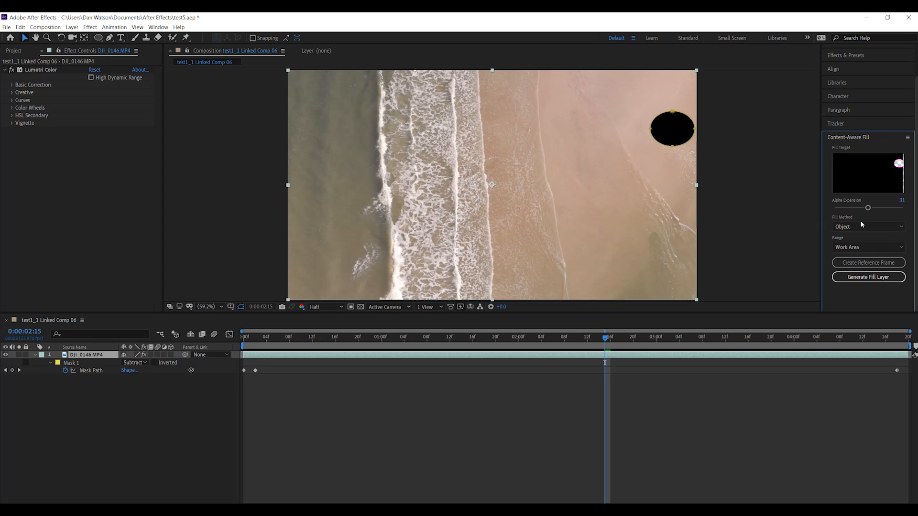
{"action": "left_click", "coordinate": [868, 227]}
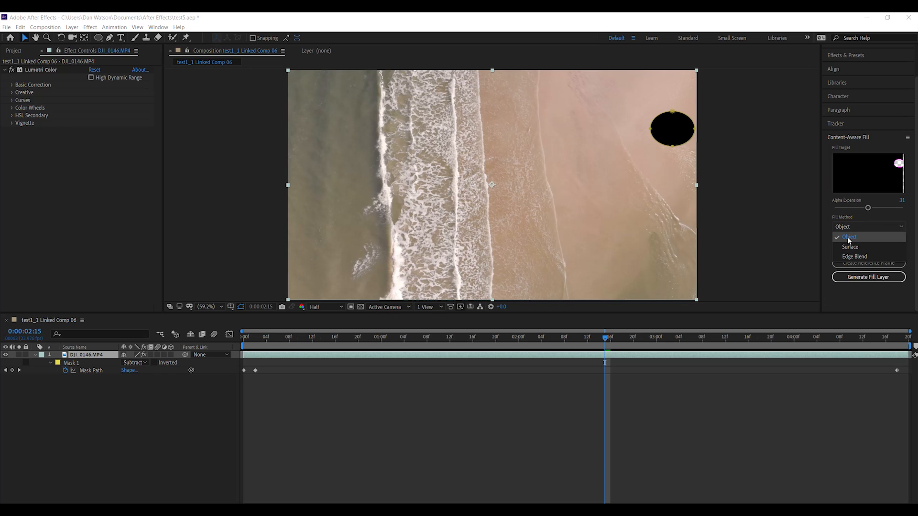
{"action": "left_click", "coordinate": [850, 237]}
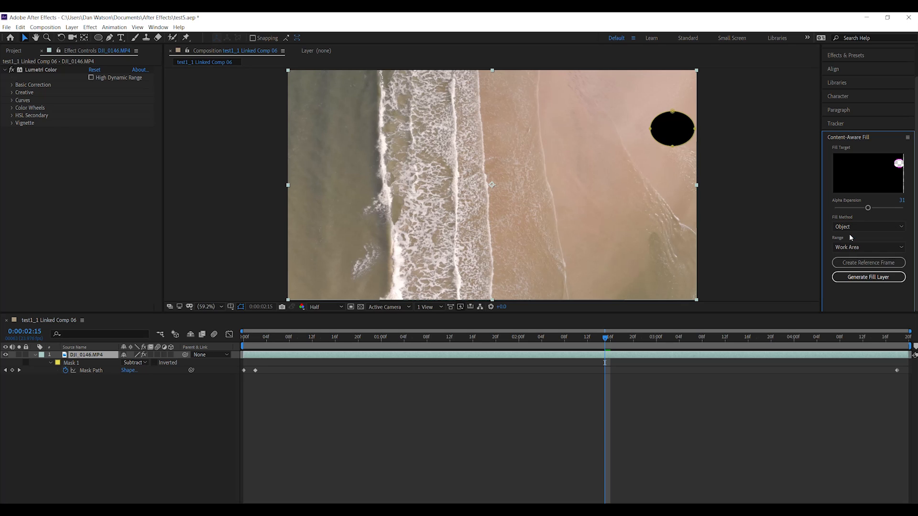
{"action": "mouse_move", "coordinate": [508, 349]}
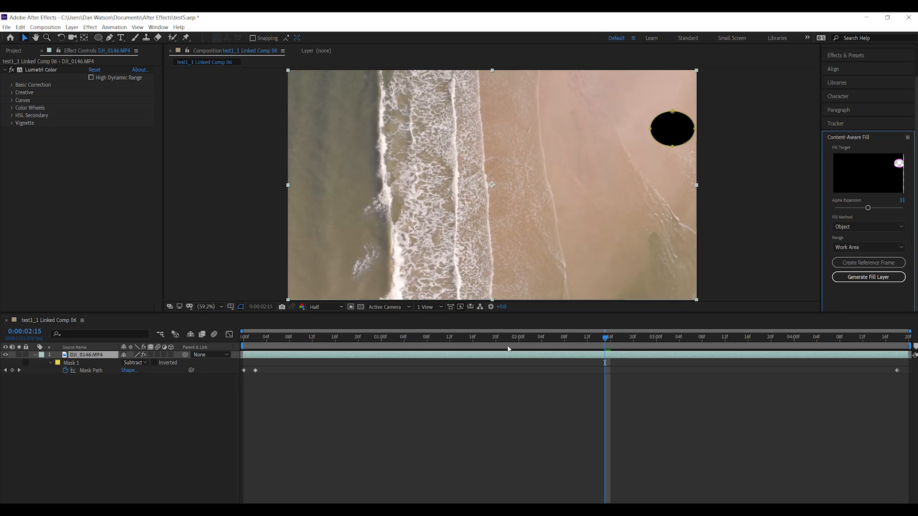
{"action": "mouse_move", "coordinate": [869, 277]}
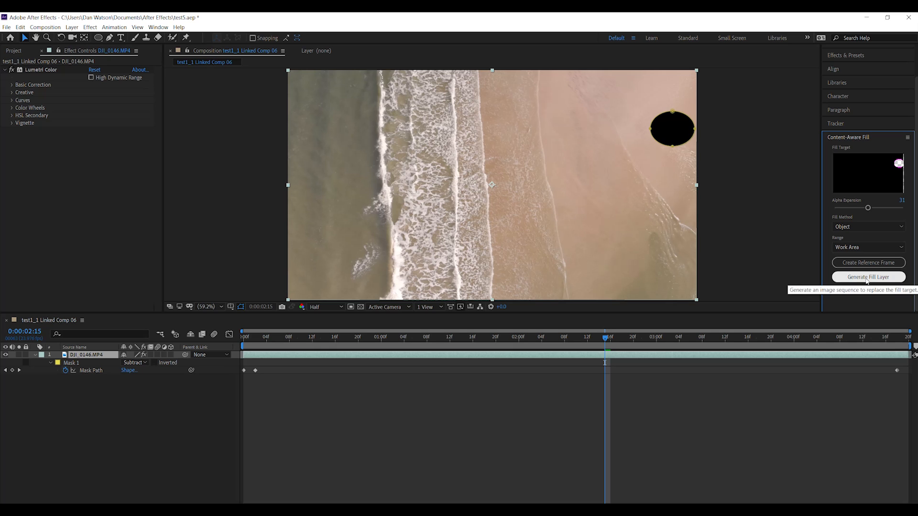
{"action": "left_click", "coordinate": [868, 277]}
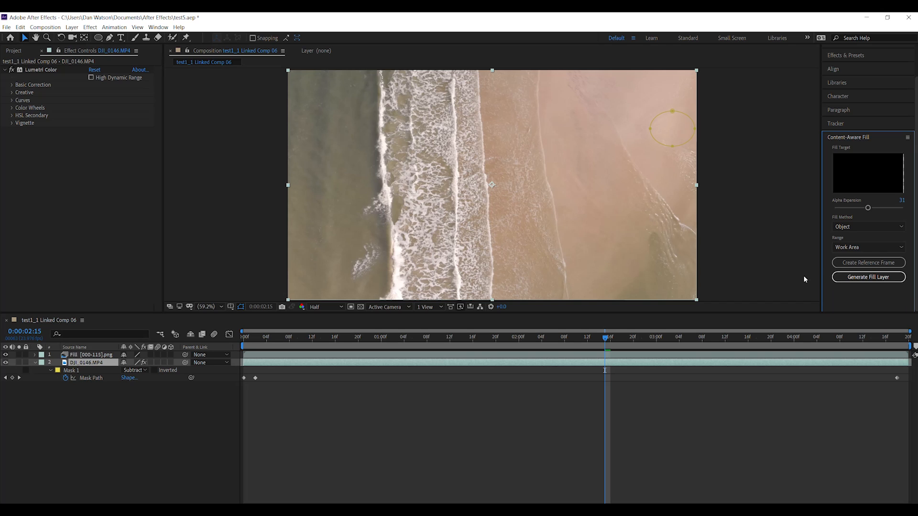
{"action": "mouse_move", "coordinate": [673, 131]}
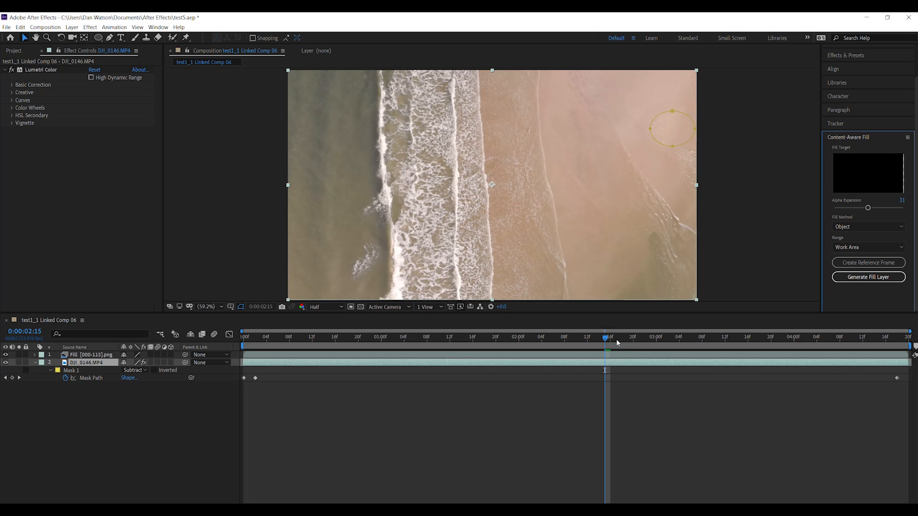
- Check the generated fill result at different frames of the clip
{"action": "left_click", "coordinate": [839, 336]}
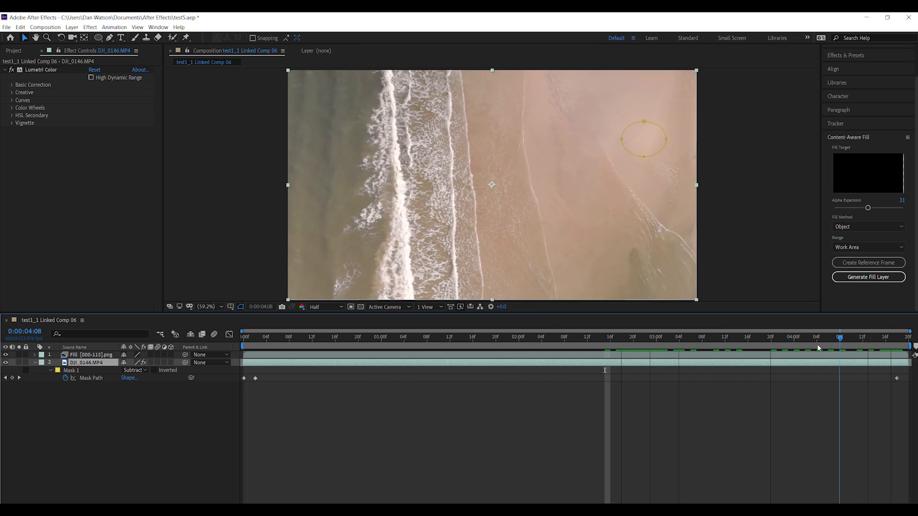
{"action": "left_click", "coordinate": [248, 337]}
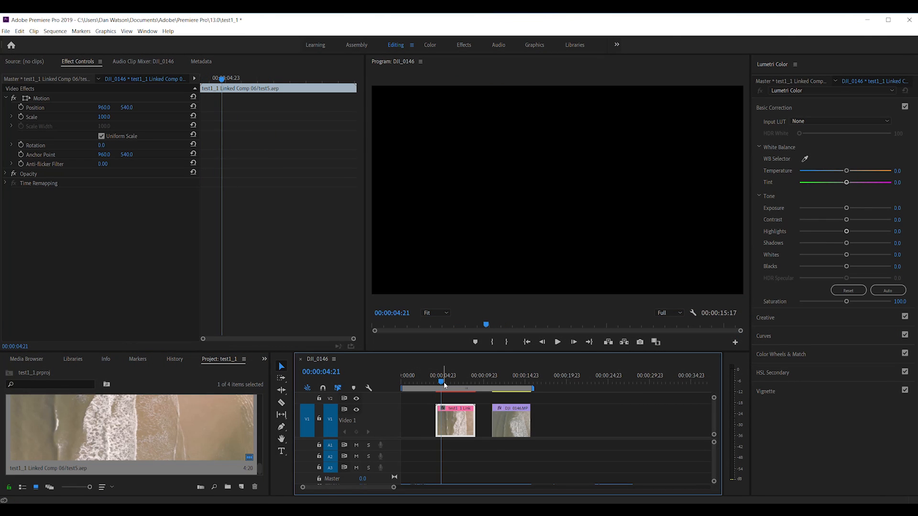
- Move the Premiere playhead to the end of the first clip
{"action": "left_click", "coordinate": [556, 342]}
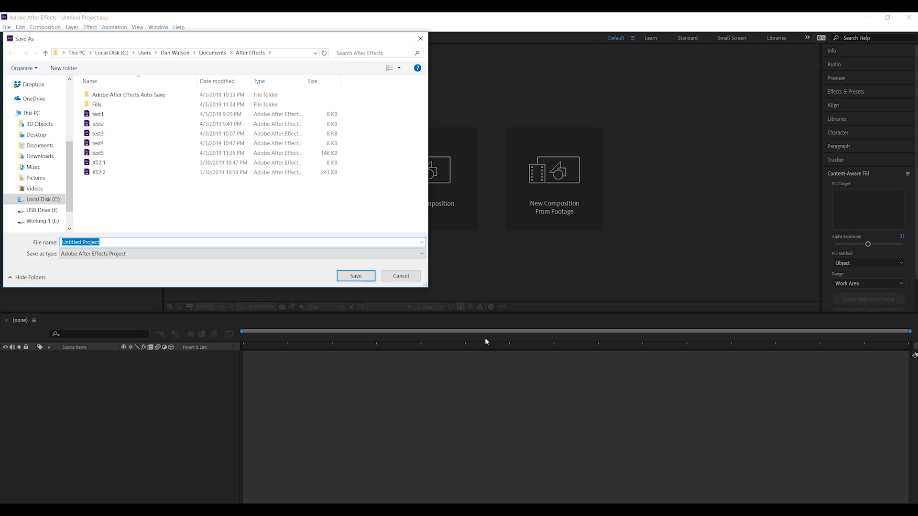
- Save the new After Effects project as 'test6'
{"action": "type", "text": "test6"}
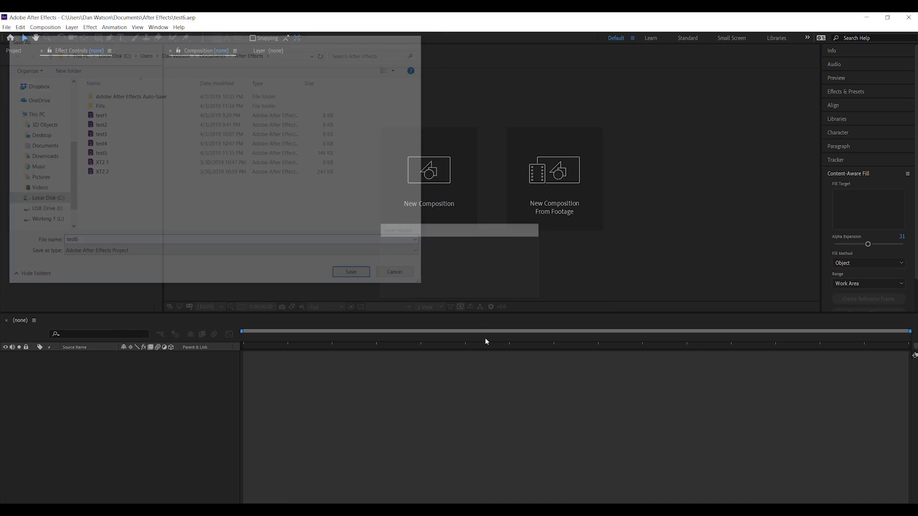
{"action": "left_click", "coordinate": [350, 271]}
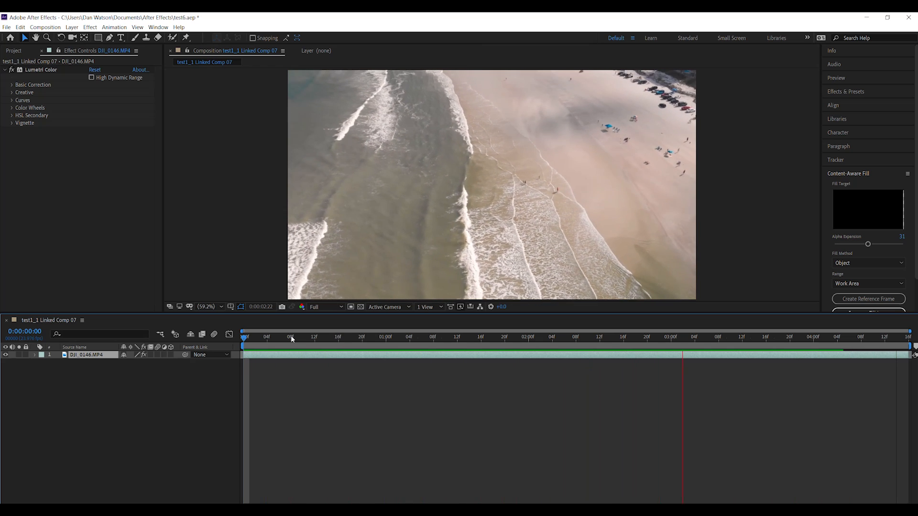
- On the first frame, draw an ellipse mask around the walker and set its mode to None
{"action": "left_click", "coordinate": [303, 337]}
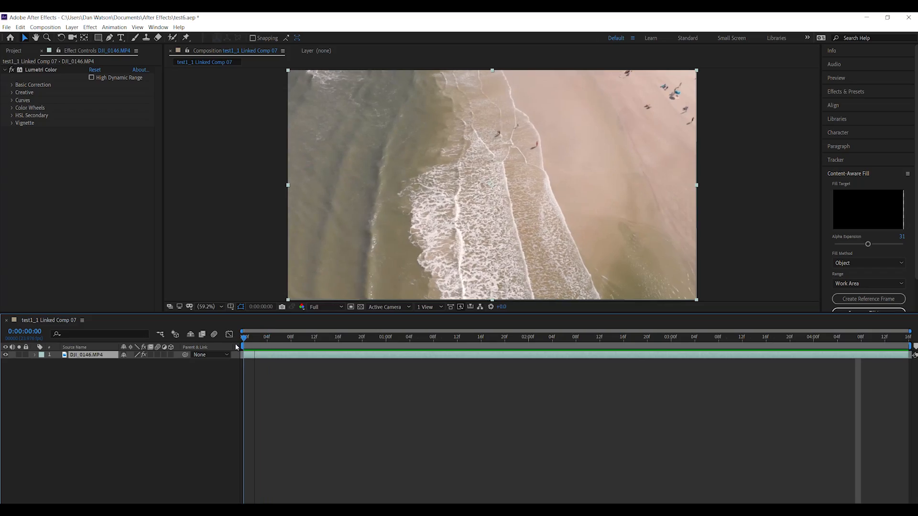
{"action": "mouse_move", "coordinate": [243, 337]}
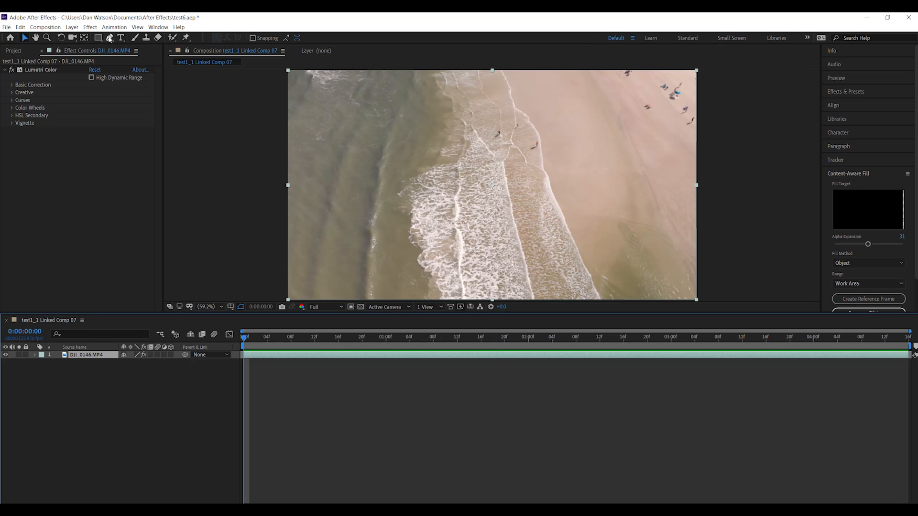
{"action": "left_click", "coordinate": [99, 37]}
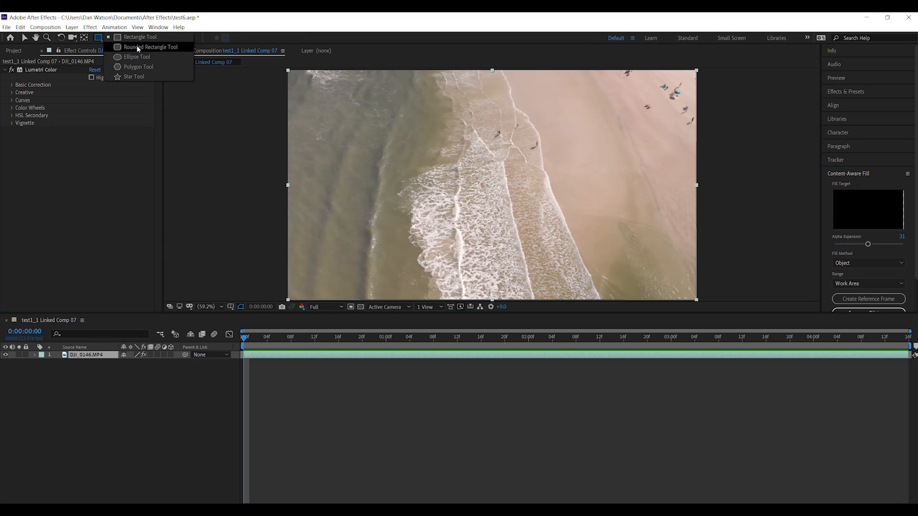
{"action": "left_click", "coordinate": [136, 57]}
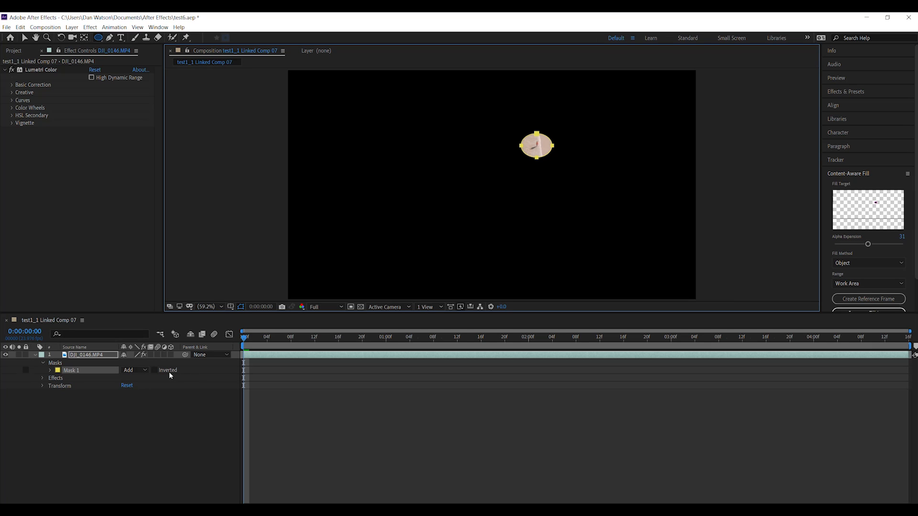
{"action": "left_click", "coordinate": [134, 370]}
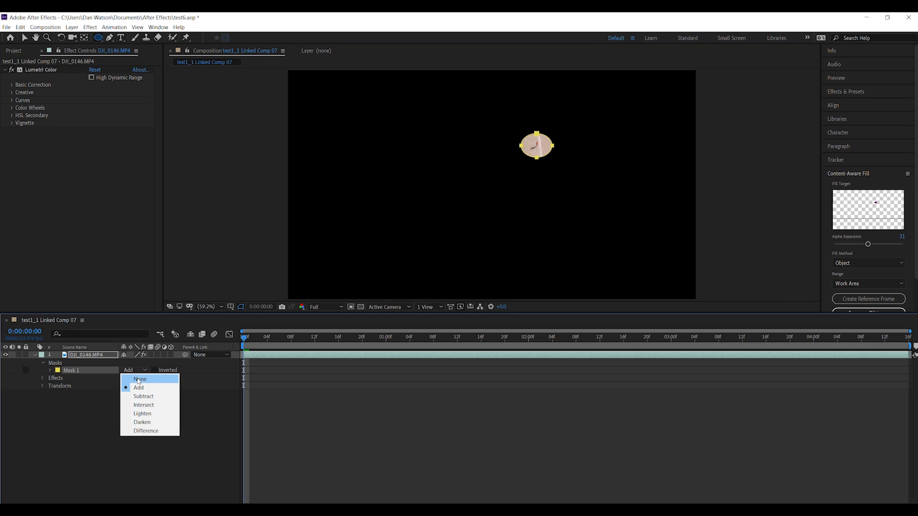
{"action": "left_click", "coordinate": [140, 379]}
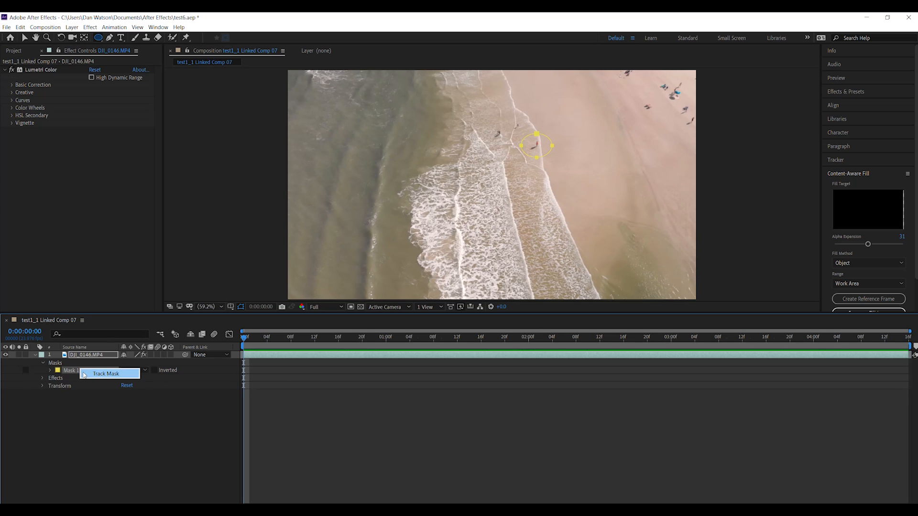
- Track Mask 1 forward through the second beach clip, adding mask path keyframes
{"action": "left_click", "coordinate": [106, 373]}
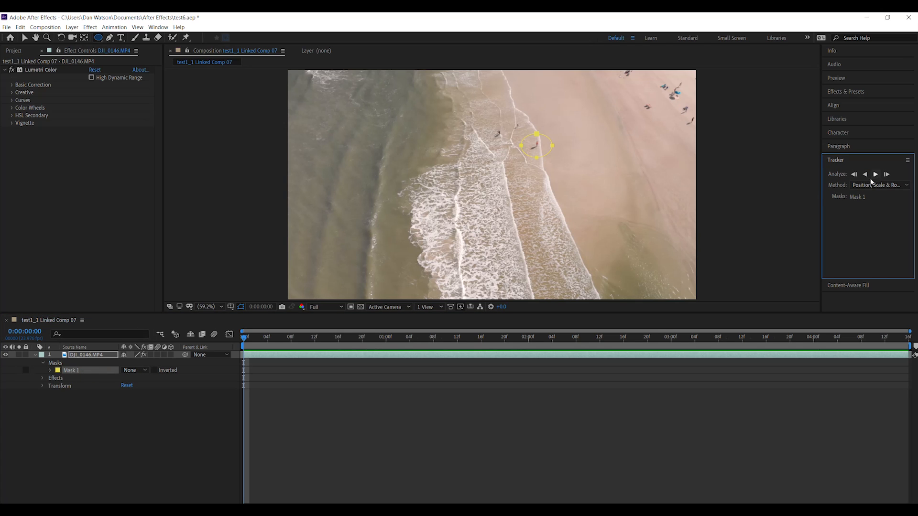
{"action": "mouse_move", "coordinate": [875, 174]}
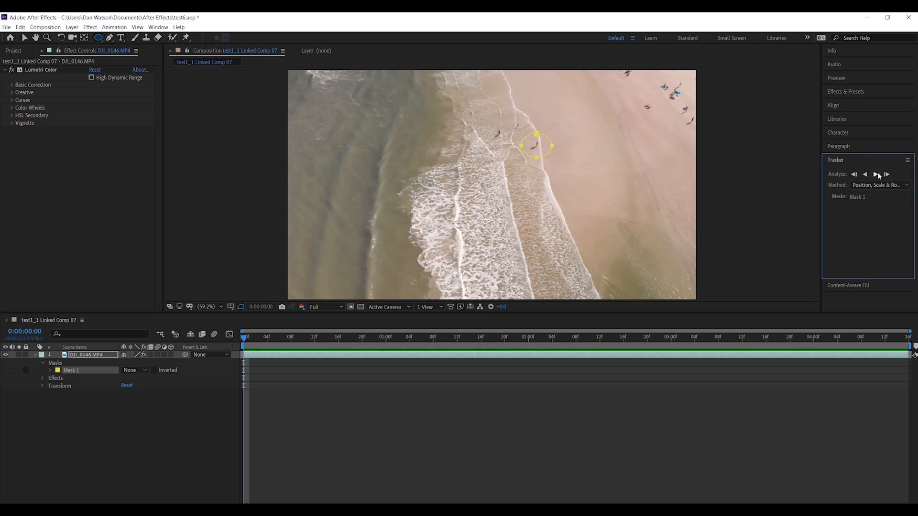
{"action": "left_click", "coordinate": [886, 174]}
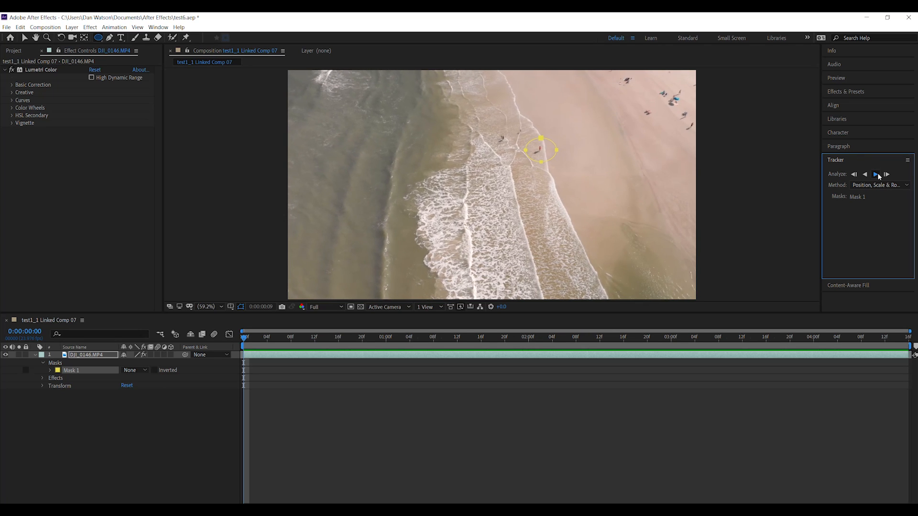
{"action": "left_click", "coordinate": [877, 175]}
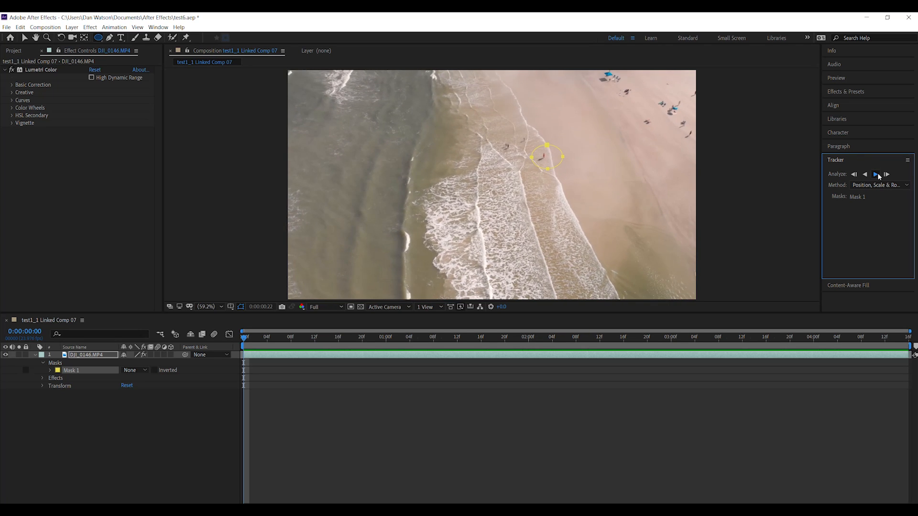
{"action": "left_click", "coordinate": [876, 174]}
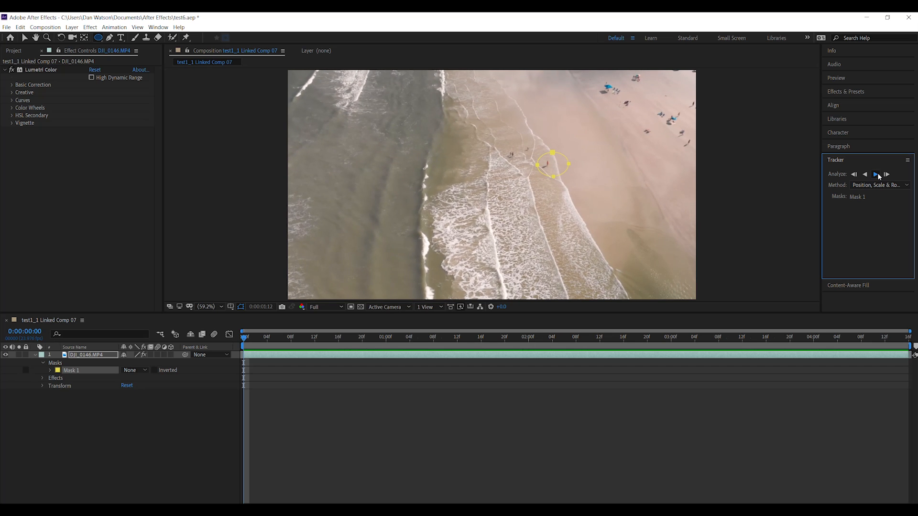
{"action": "left_click", "coordinate": [877, 175]}
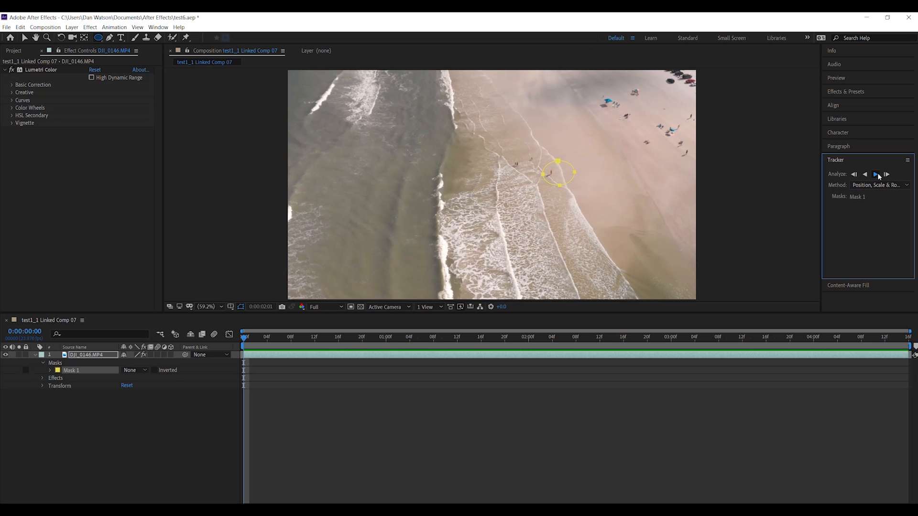
{"action": "left_click", "coordinate": [876, 175]}
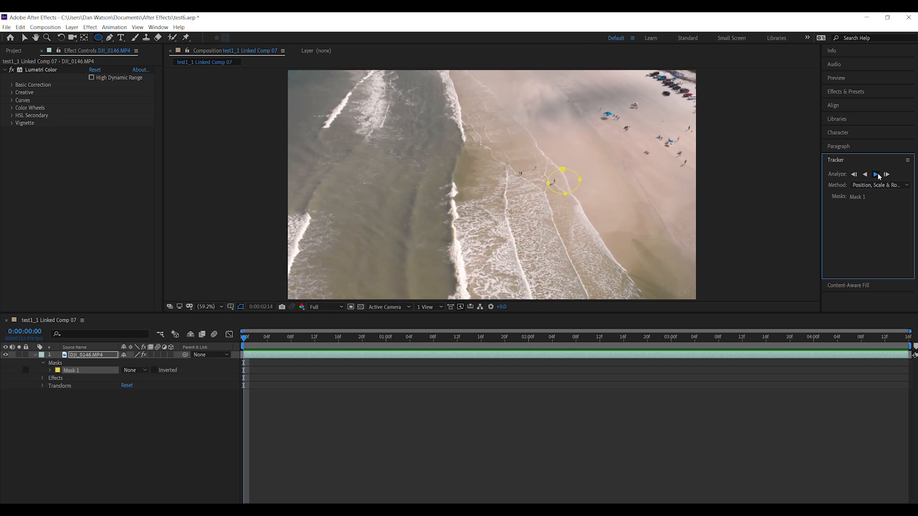
{"action": "left_click", "coordinate": [875, 174]}
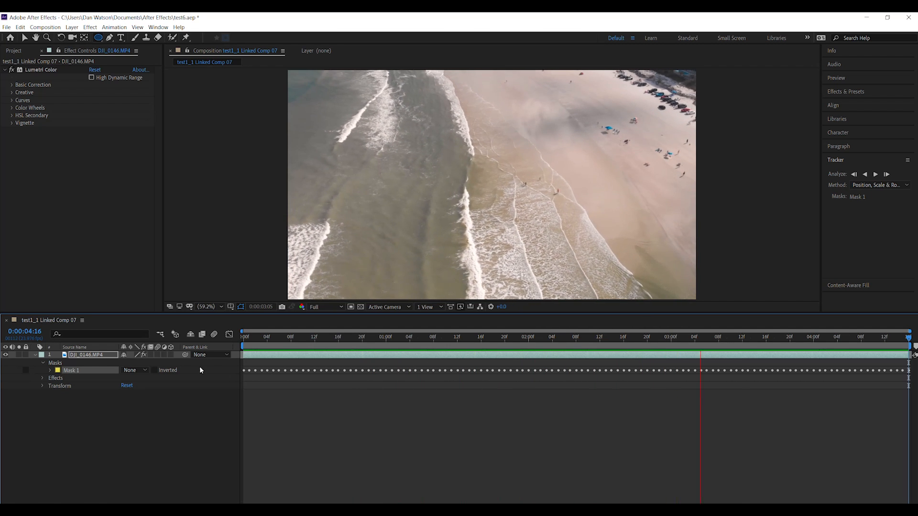
- Set the mask to Subtract, then generate a Content-Aware Fill layer with Alpha Expansion 53 and Object fill
{"action": "left_click", "coordinate": [133, 370]}
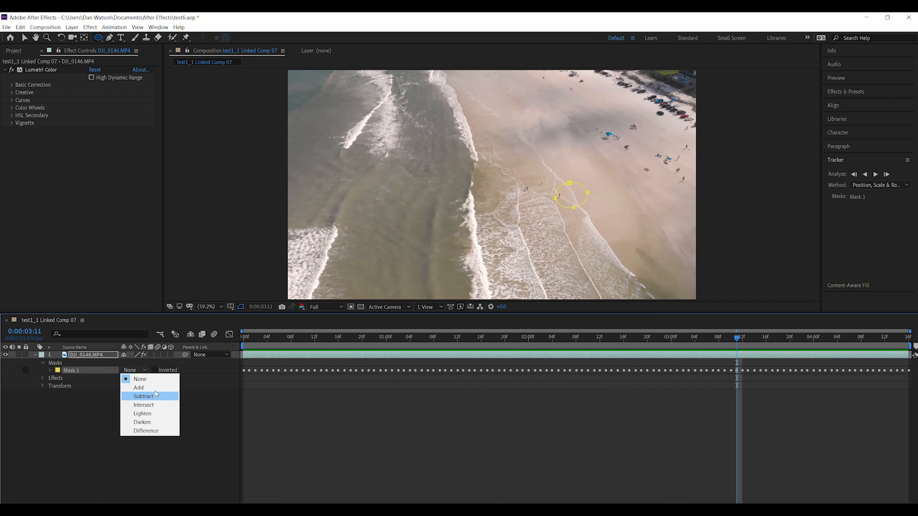
{"action": "left_click", "coordinate": [143, 396]}
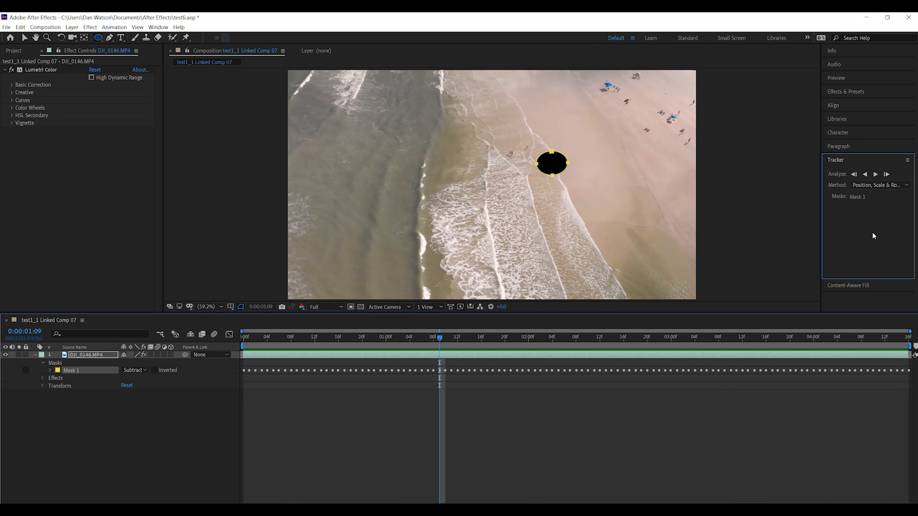
{"action": "left_click", "coordinate": [848, 285]}
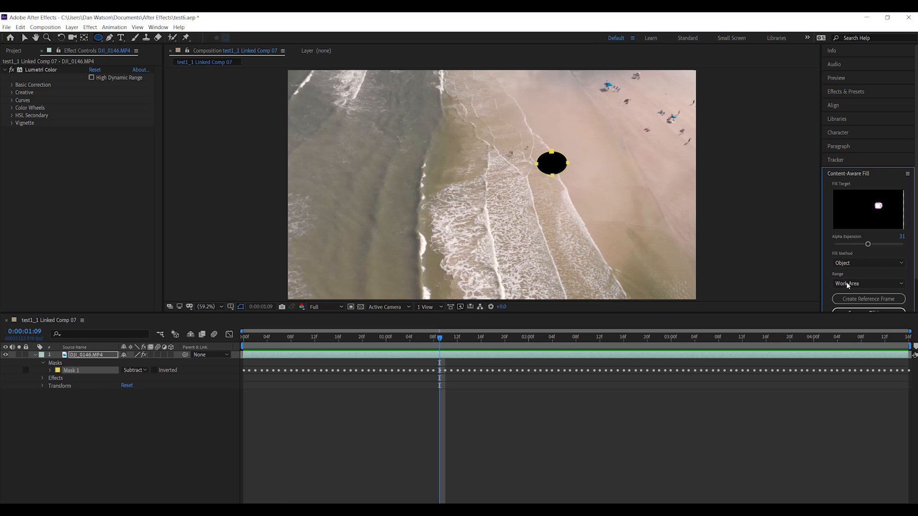
{"action": "left_click_drag", "start_coordinate": [868, 244], "coordinate": [882, 244]}
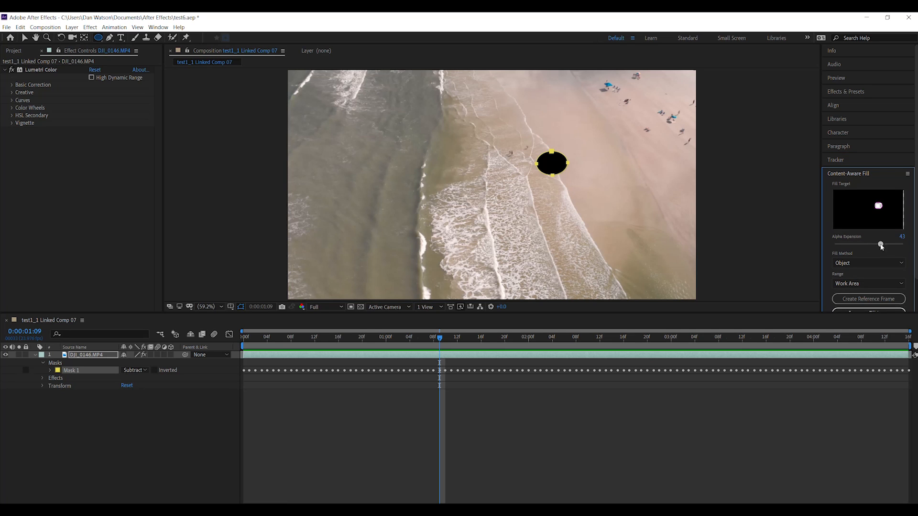
{"action": "left_click_drag", "start_coordinate": [882, 245], "coordinate": [892, 245]}
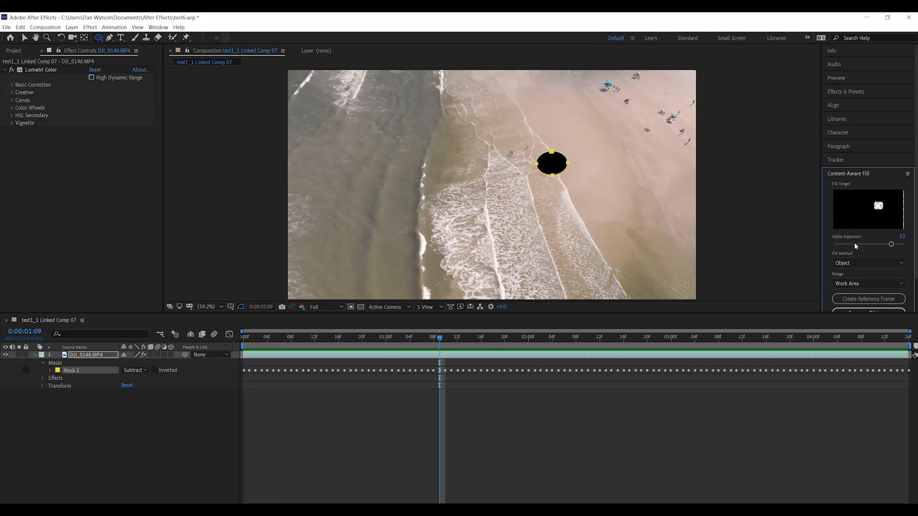
{"action": "left_click", "coordinate": [869, 262]}
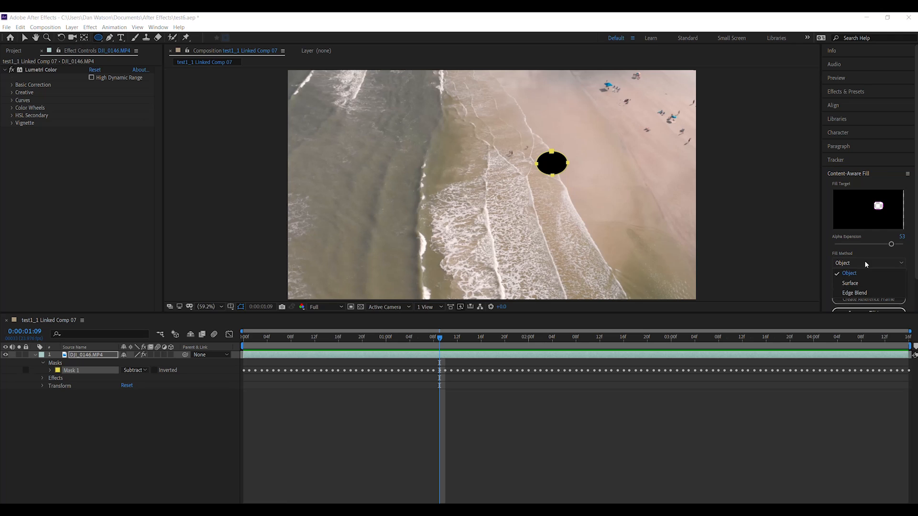
{"action": "left_click", "coordinate": [849, 273]}
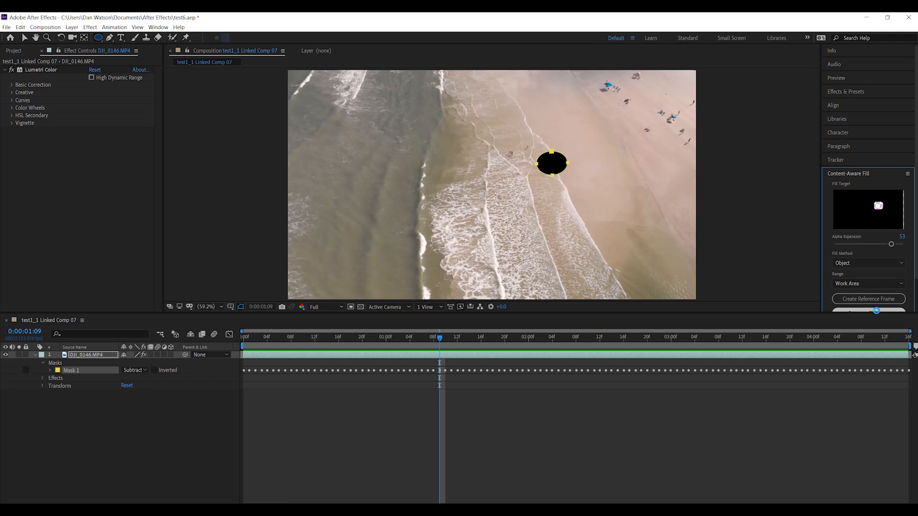
{"action": "left_click", "coordinate": [869, 286]}
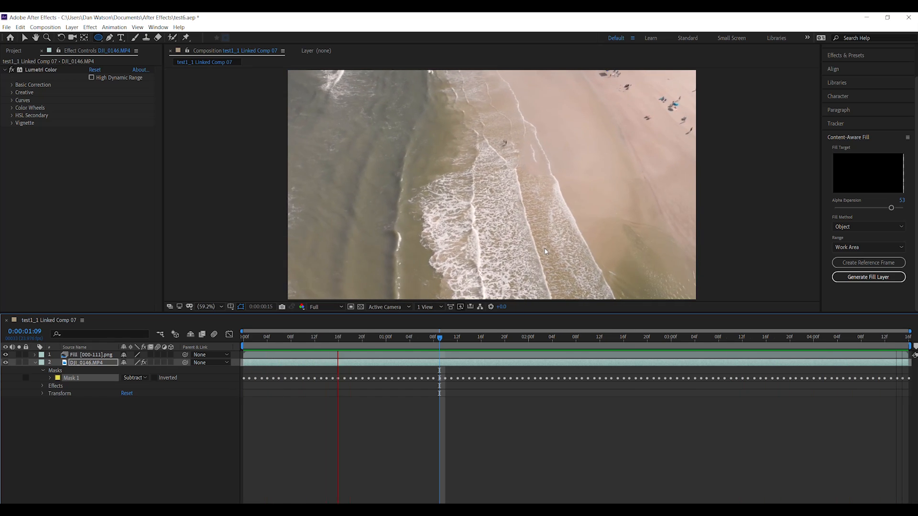
- Jump to a later frame to confirm the walker is filled out
{"action": "left_click", "coordinate": [624, 337]}
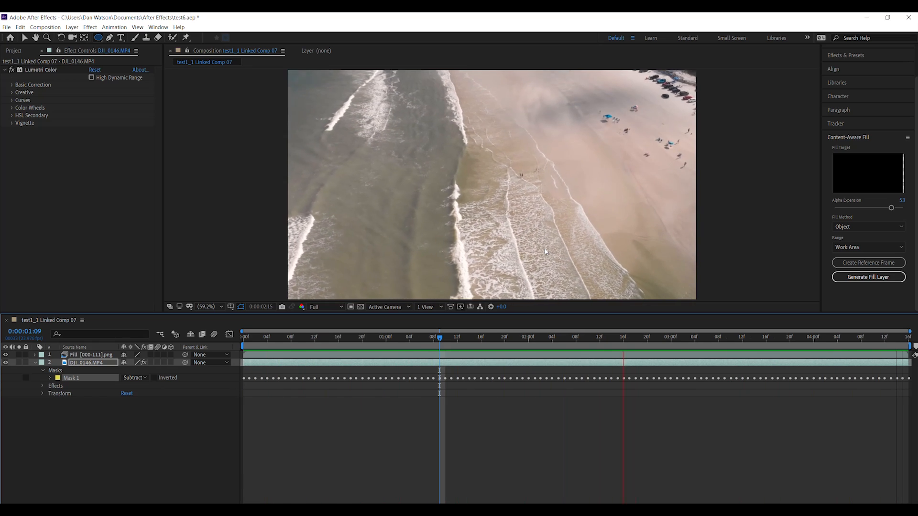